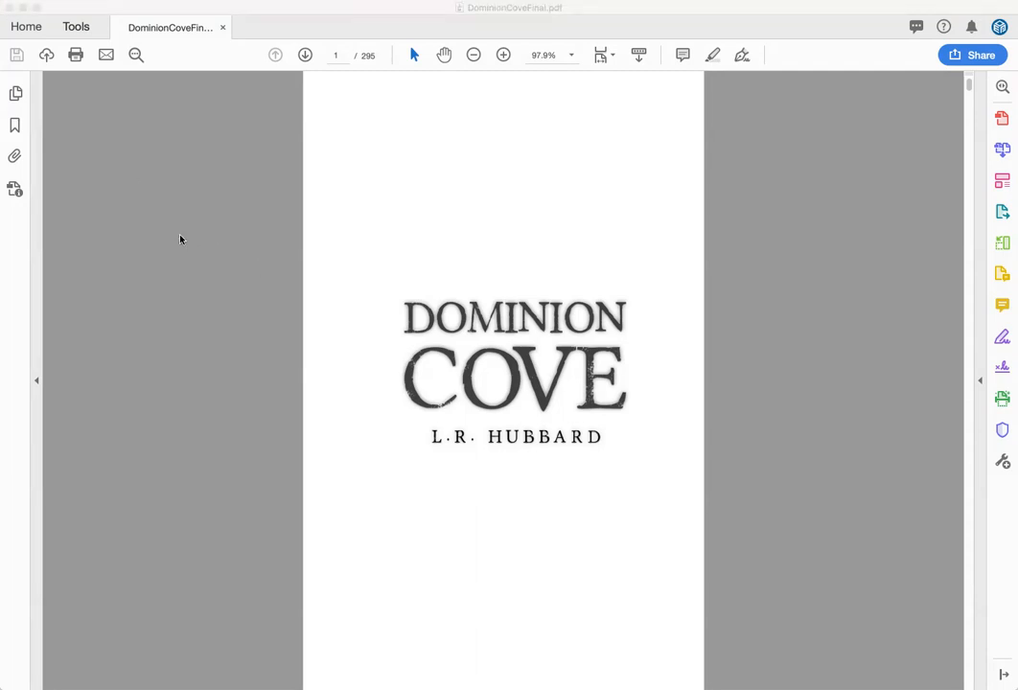
{"action": "mouse_move", "coordinate": [207, 235]}
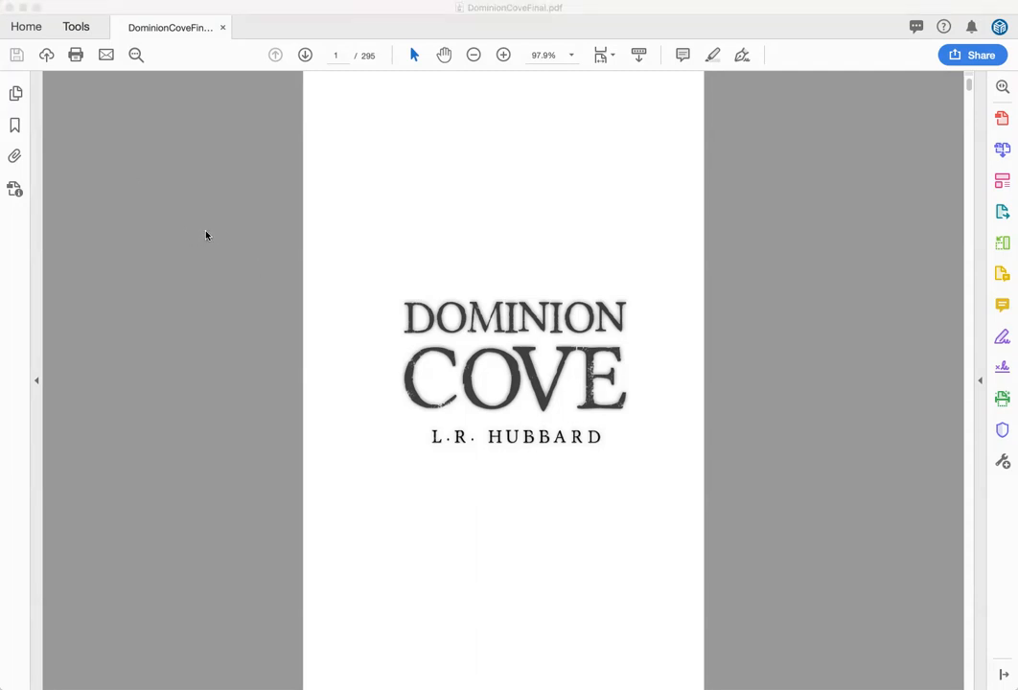
{"action": "mouse_move", "coordinate": [229, 256]}
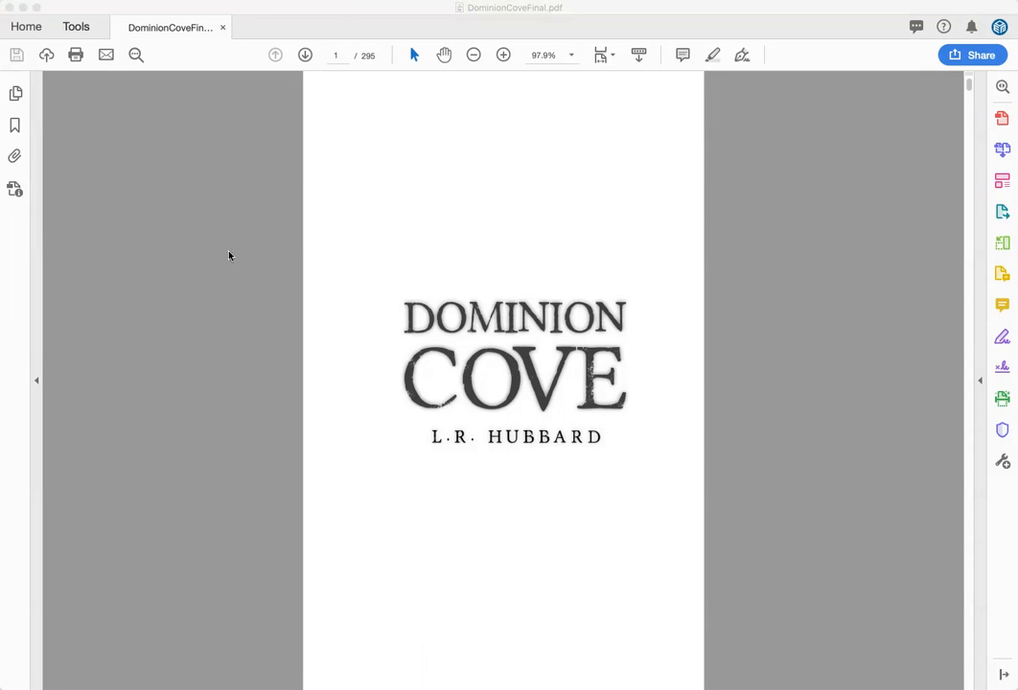
{"action": "mouse_move", "coordinate": [457, 258]}
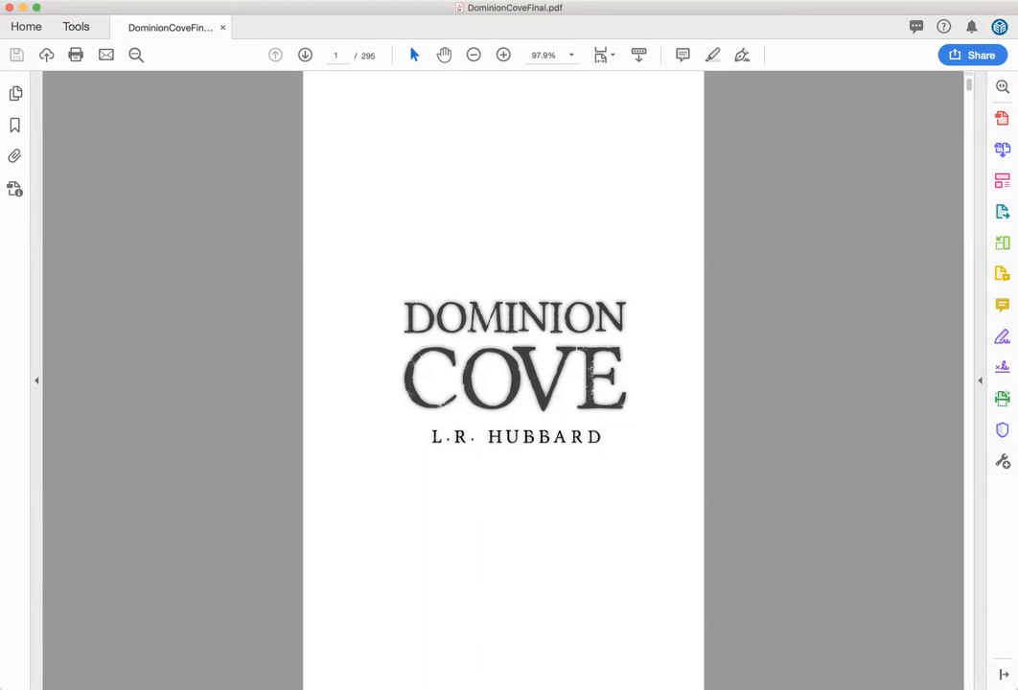
Switch the book to two-page view with the cover page standing alone
{"action": "left_click", "coordinate": [187, 8]}
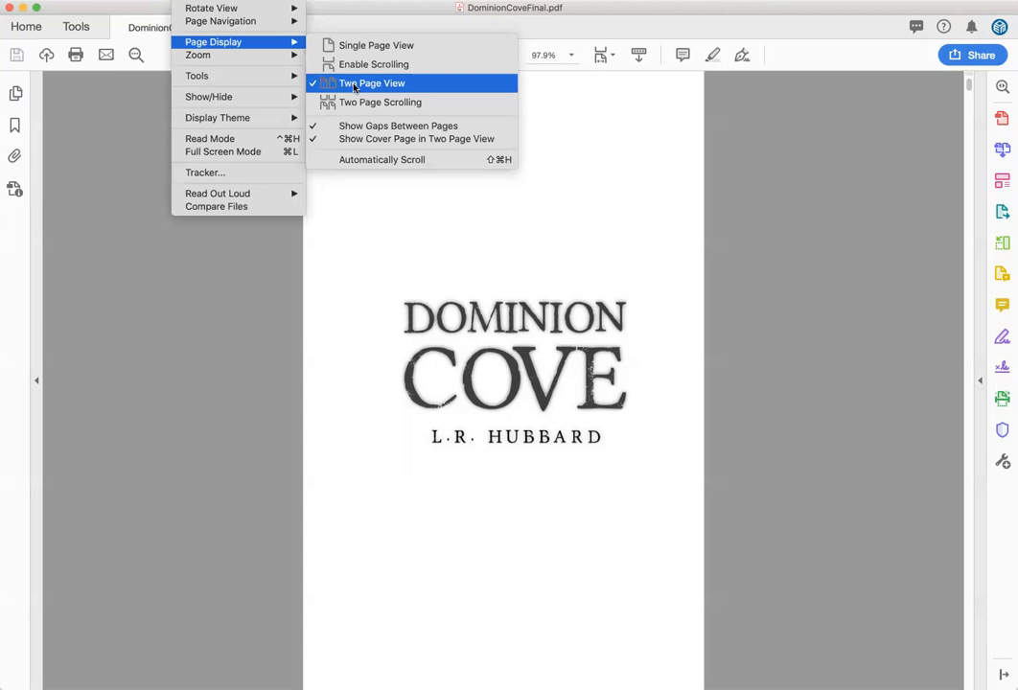
{"action": "mouse_move", "coordinate": [416, 138]}
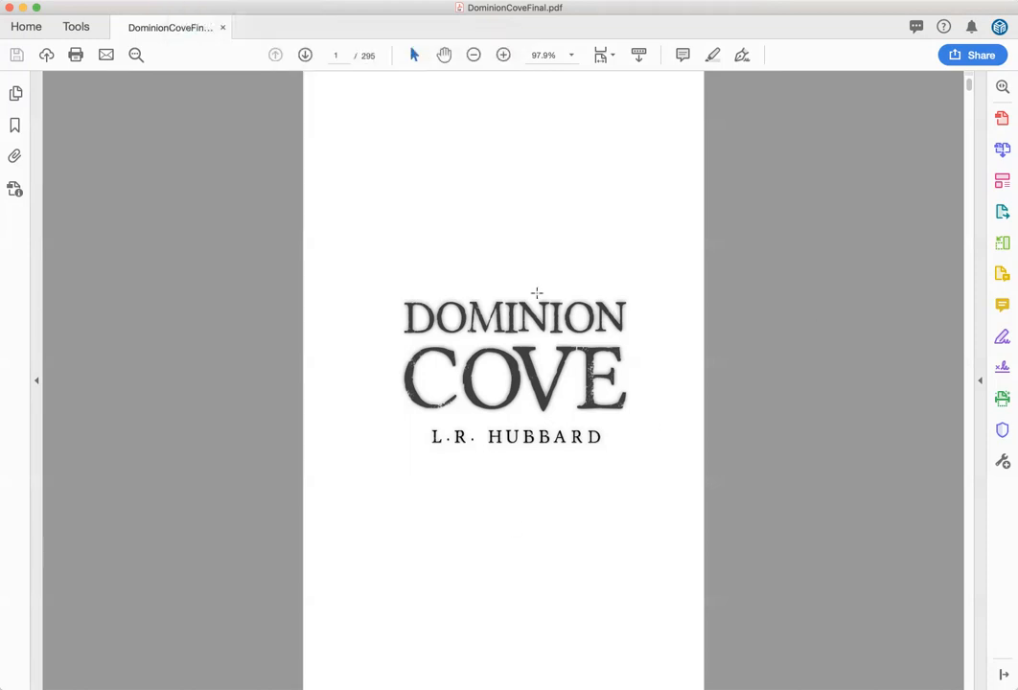
Turn two pages to the copyright and contents spread, then zoom out and back to 97.9%
{"action": "left_click", "coordinate": [305, 55]}
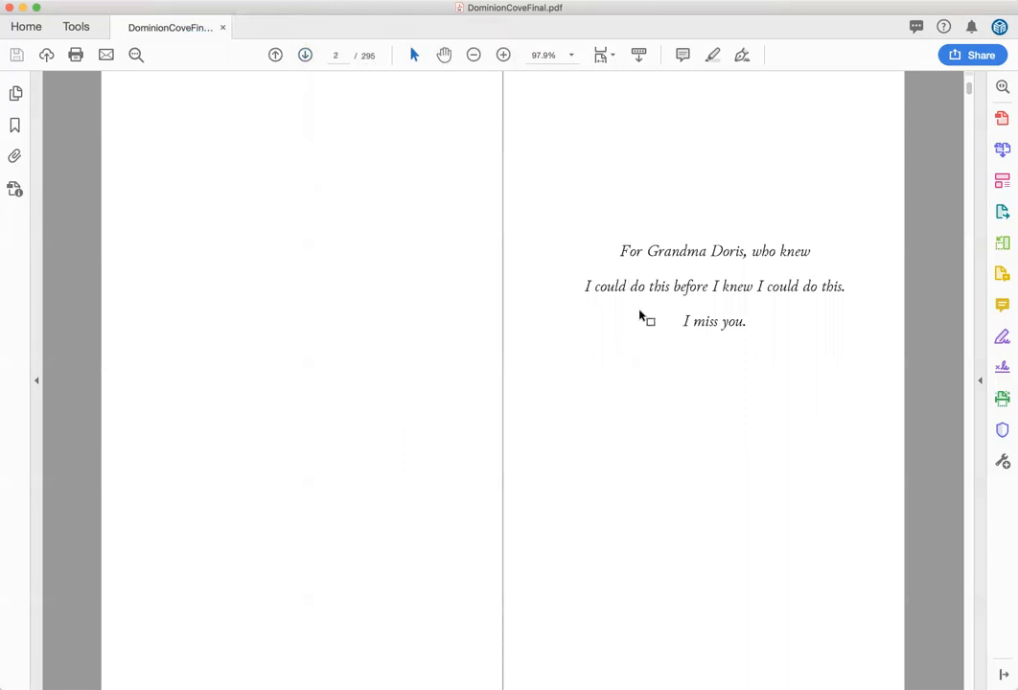
{"action": "left_click", "coordinate": [305, 55]}
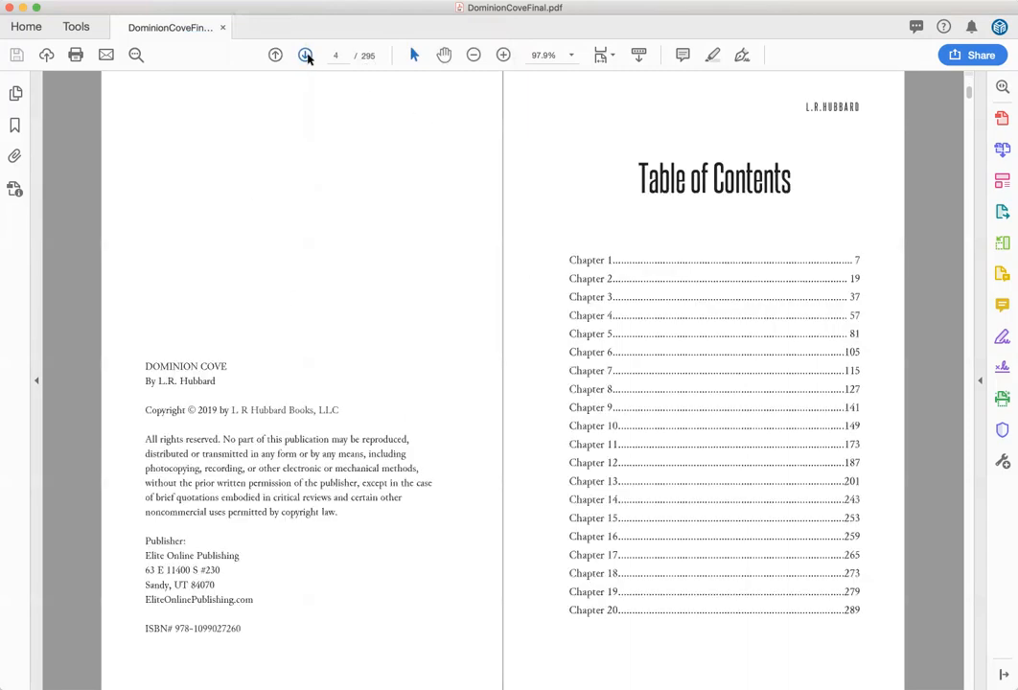
{"action": "left_click", "coordinate": [474, 55]}
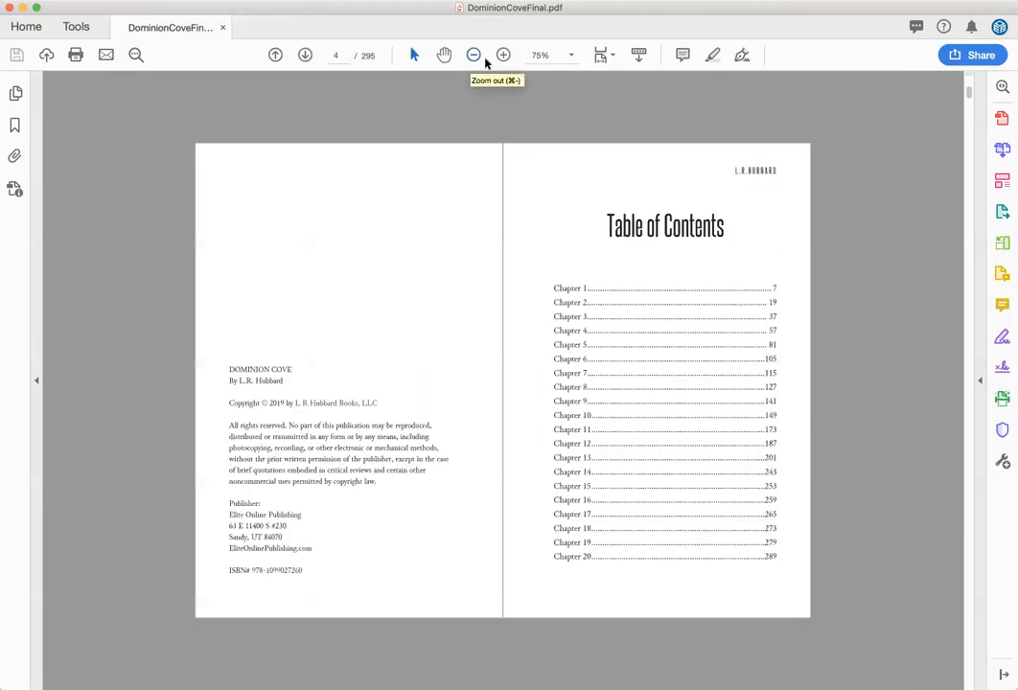
{"action": "left_click", "coordinate": [504, 55]}
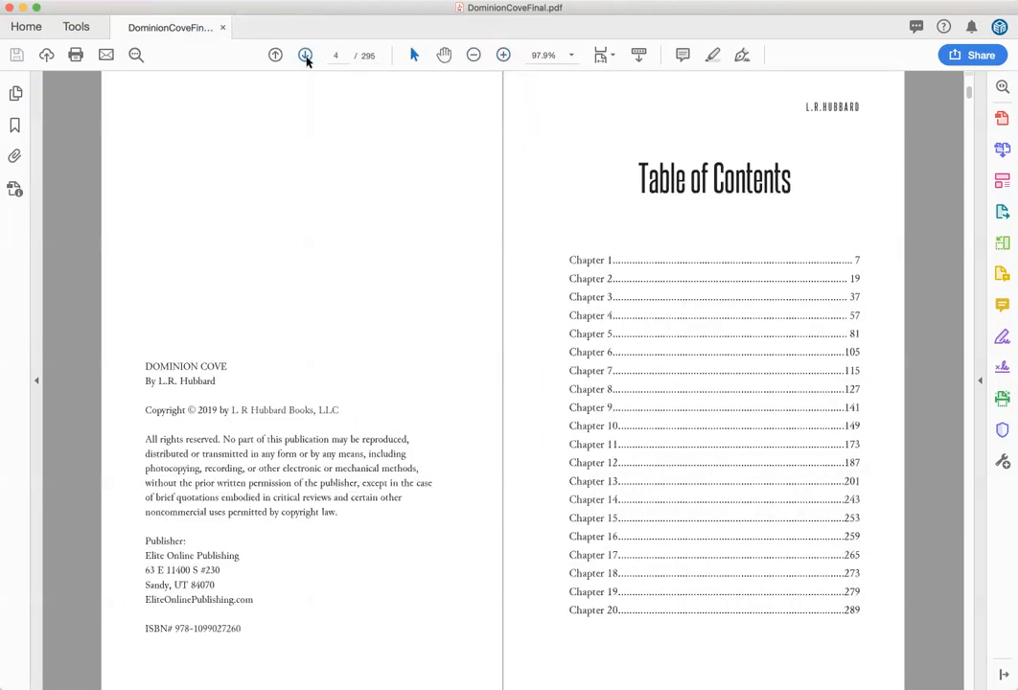
{"action": "mouse_move", "coordinate": [306, 55]}
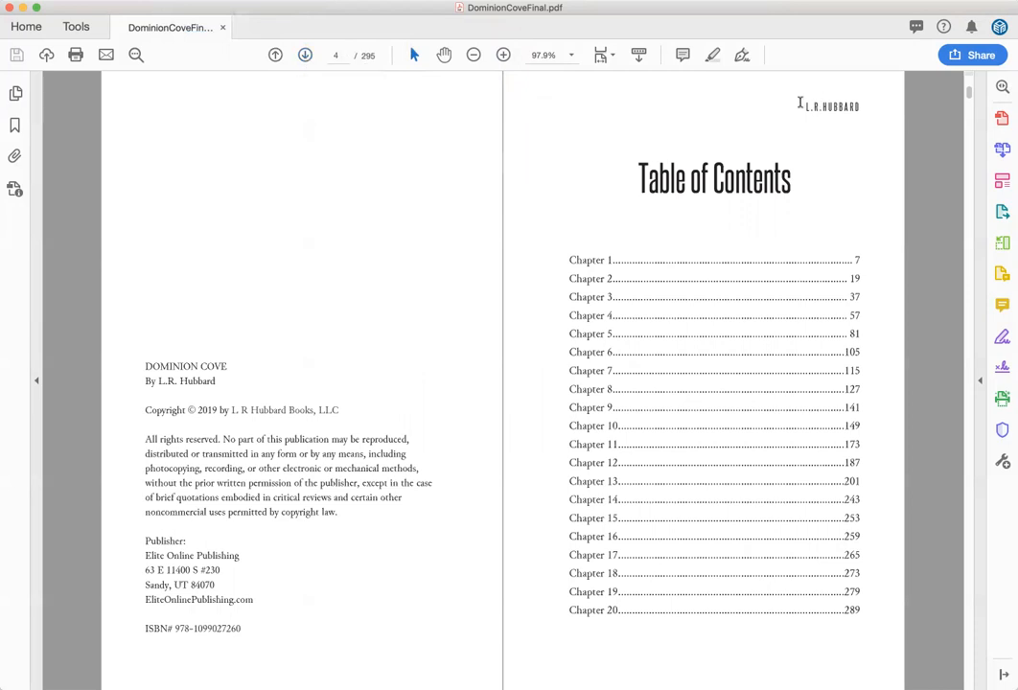
Select the header's author name, then page back through the dedication to Chapter 1's spread
{"action": "double_click", "coordinate": [828, 105]}
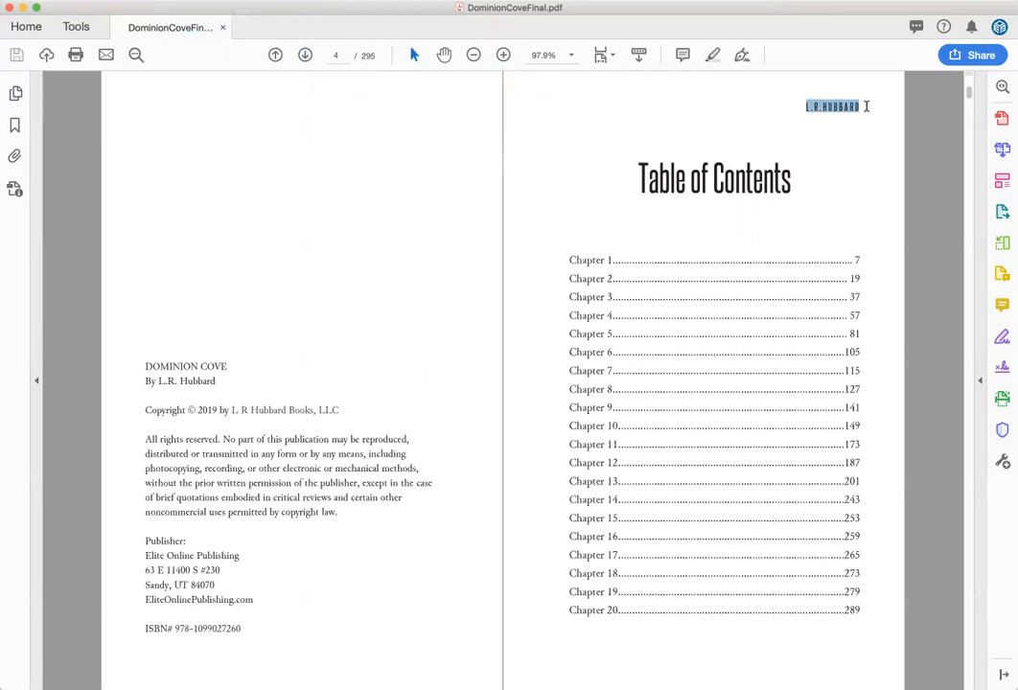
{"action": "mouse_move", "coordinate": [494, 180]}
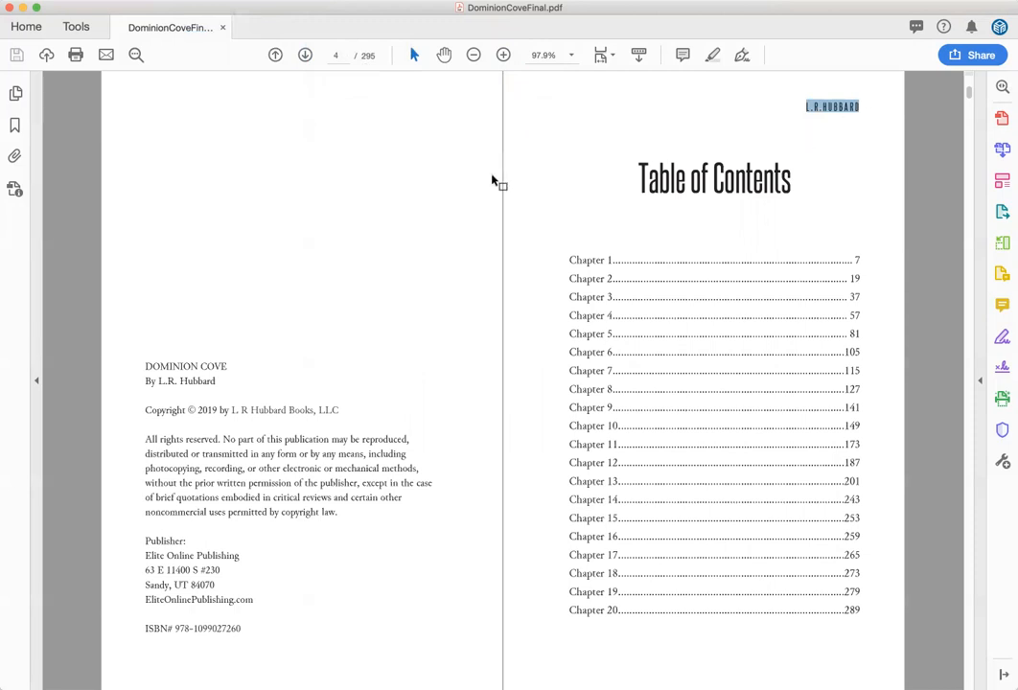
{"action": "left_click", "coordinate": [275, 55]}
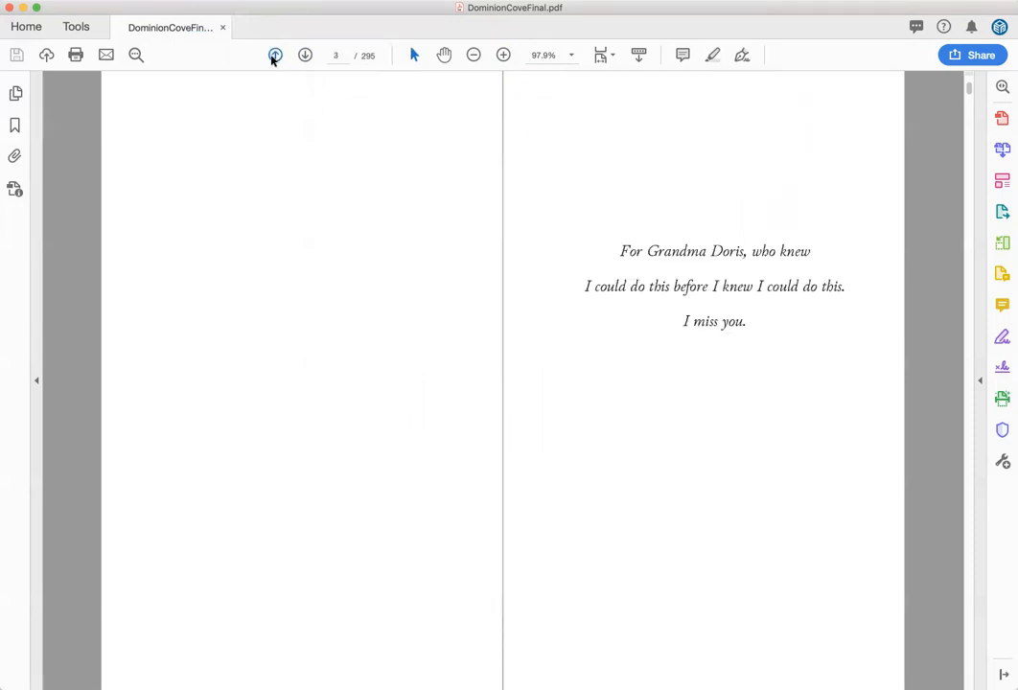
{"action": "left_click", "coordinate": [276, 55]}
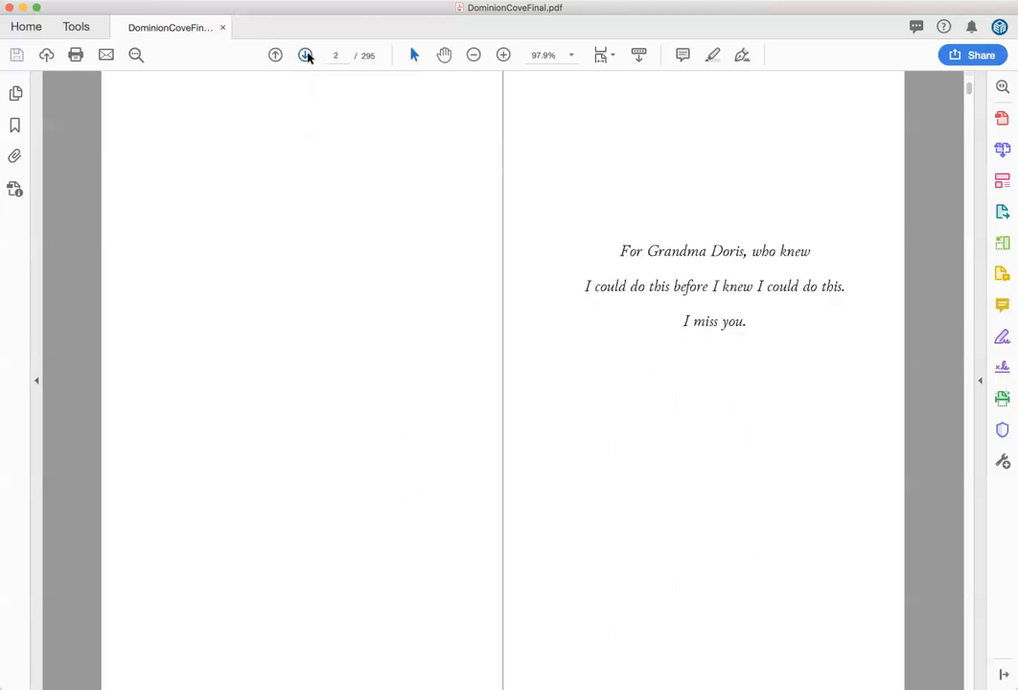
{"action": "left_click", "coordinate": [276, 54]}
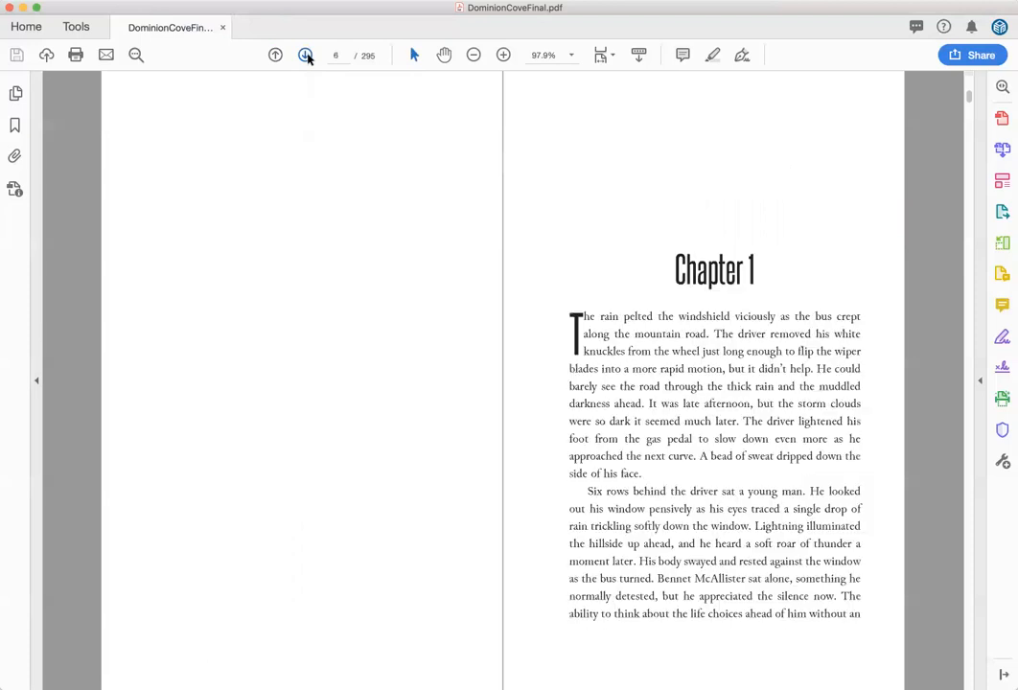
Page forward past the Chapter 1 opening to the spread of pages 8–9
{"action": "left_click", "coordinate": [304, 54]}
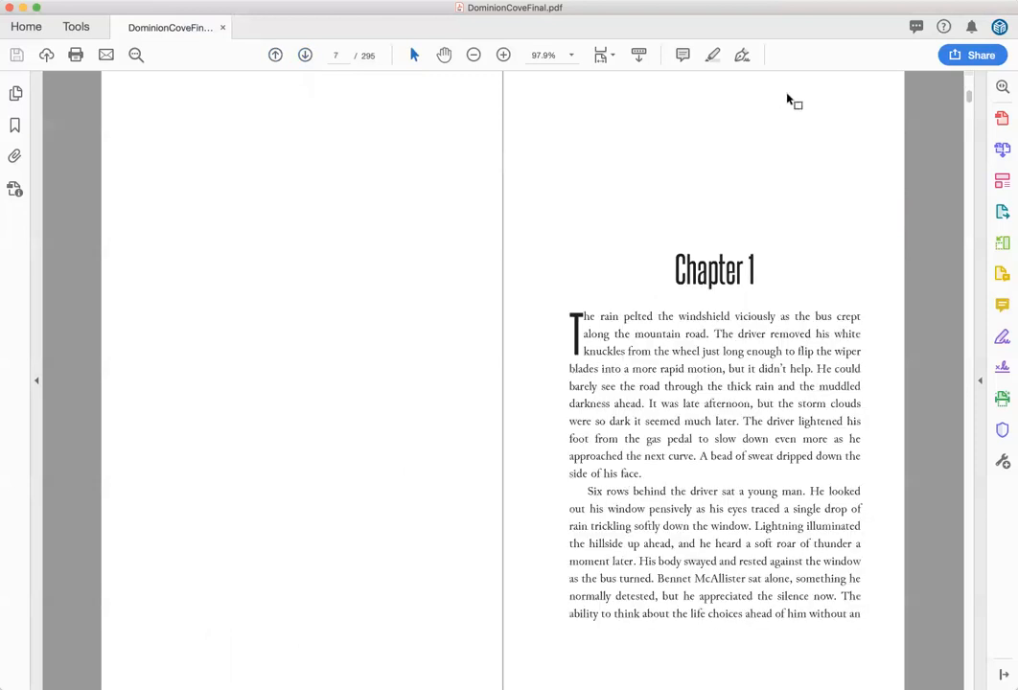
{"action": "mouse_move", "coordinate": [804, 243]}
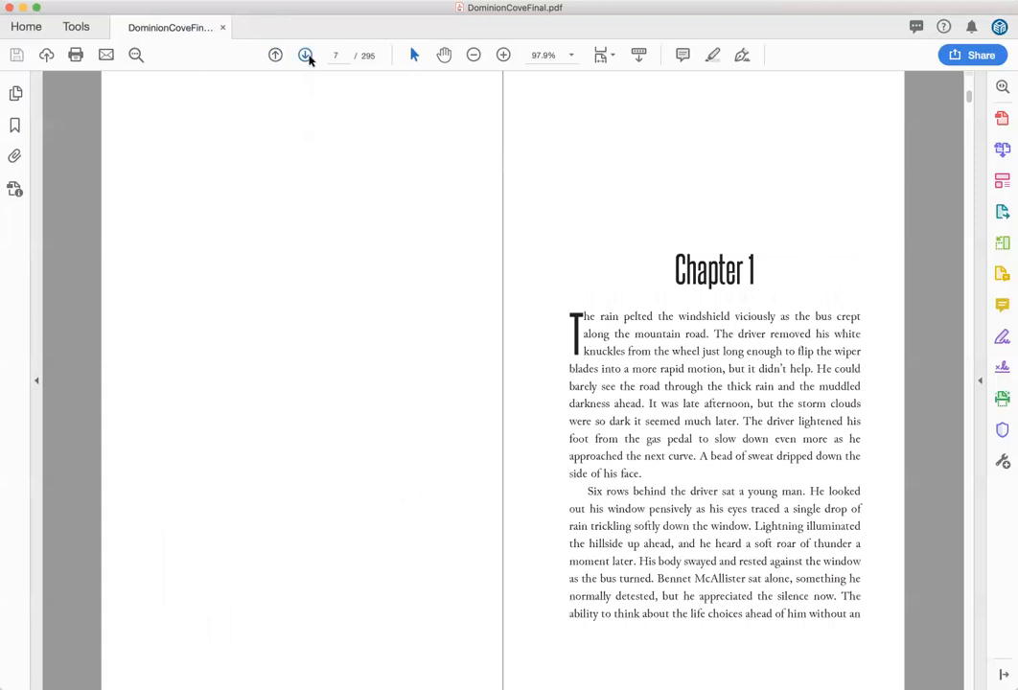
{"action": "left_click", "coordinate": [305, 55]}
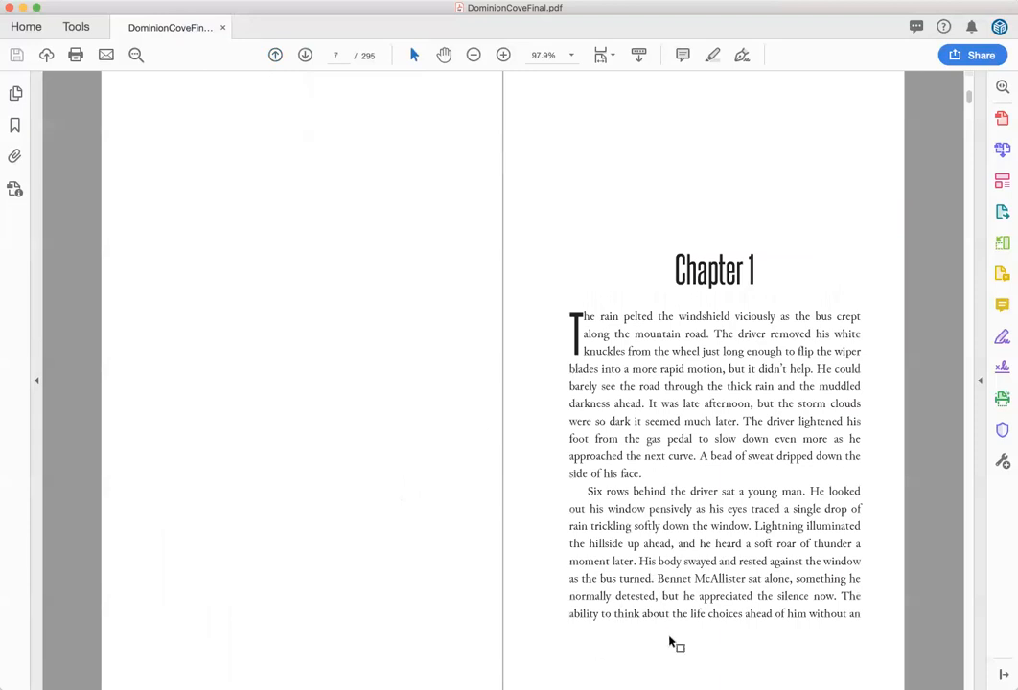
{"action": "left_click", "coordinate": [305, 54]}
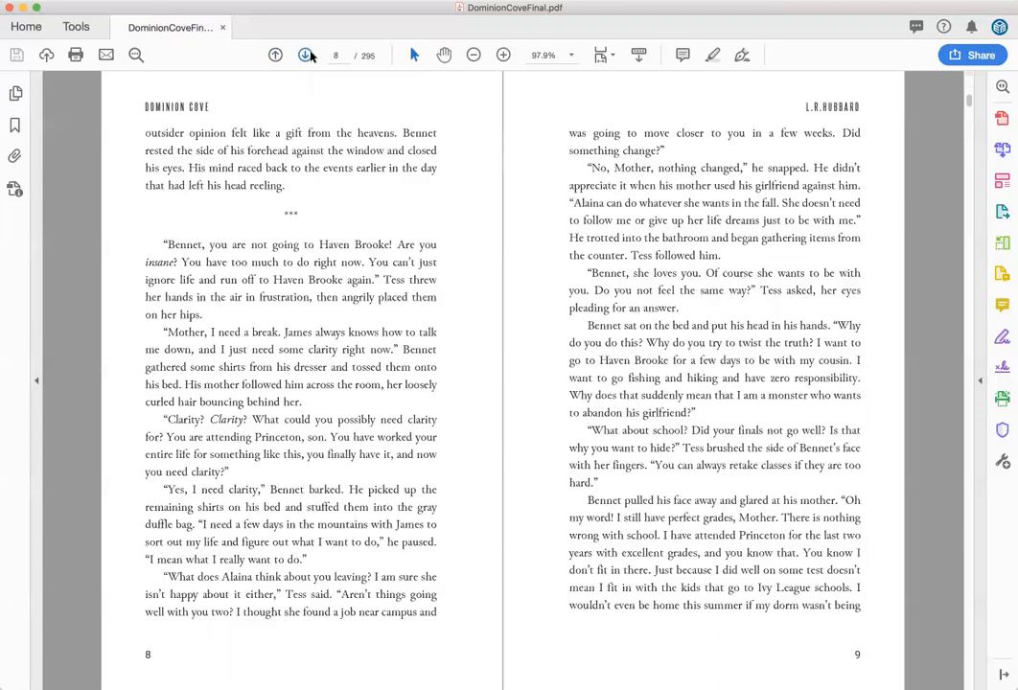
{"action": "mouse_move", "coordinate": [305, 55]}
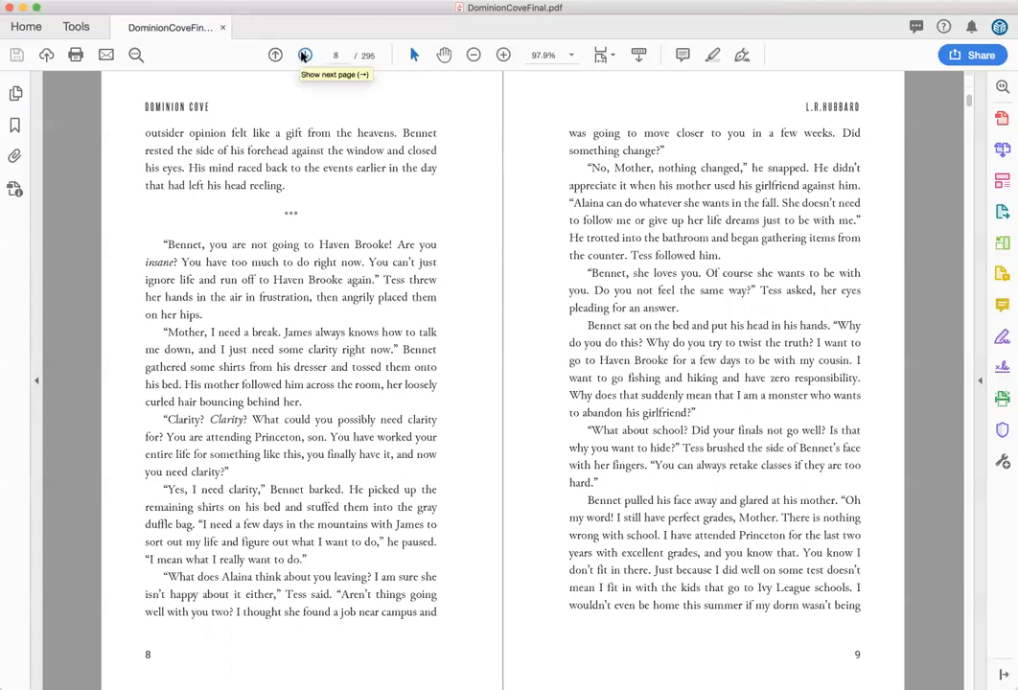
Page further into the story, ending on the spread of pages 22–23
{"action": "left_click", "coordinate": [305, 55]}
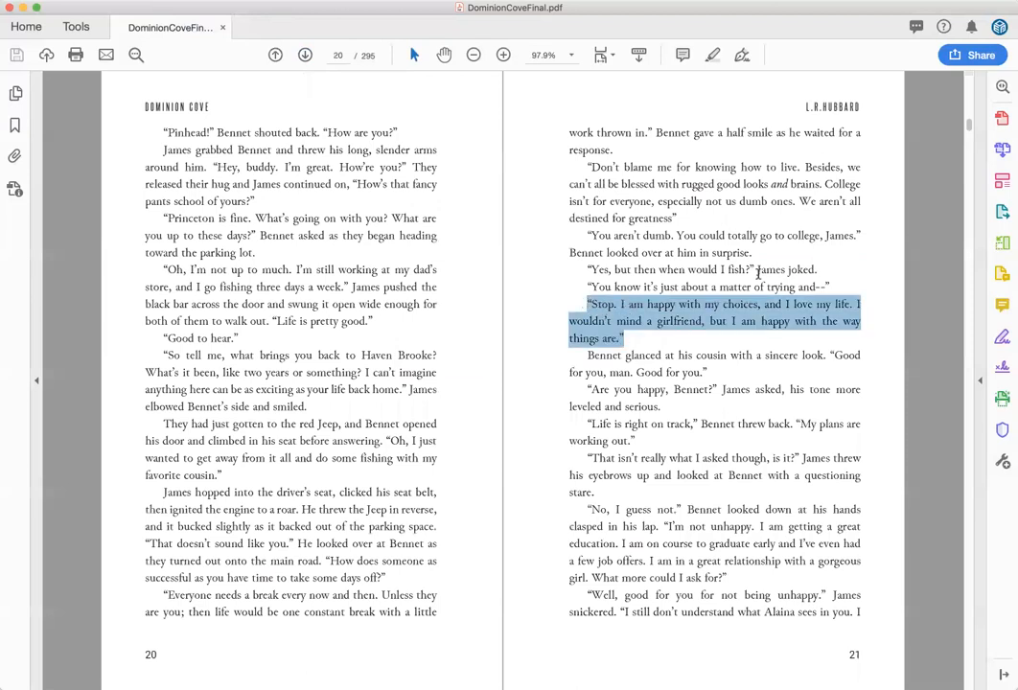
{"action": "mouse_move", "coordinate": [796, 167]}
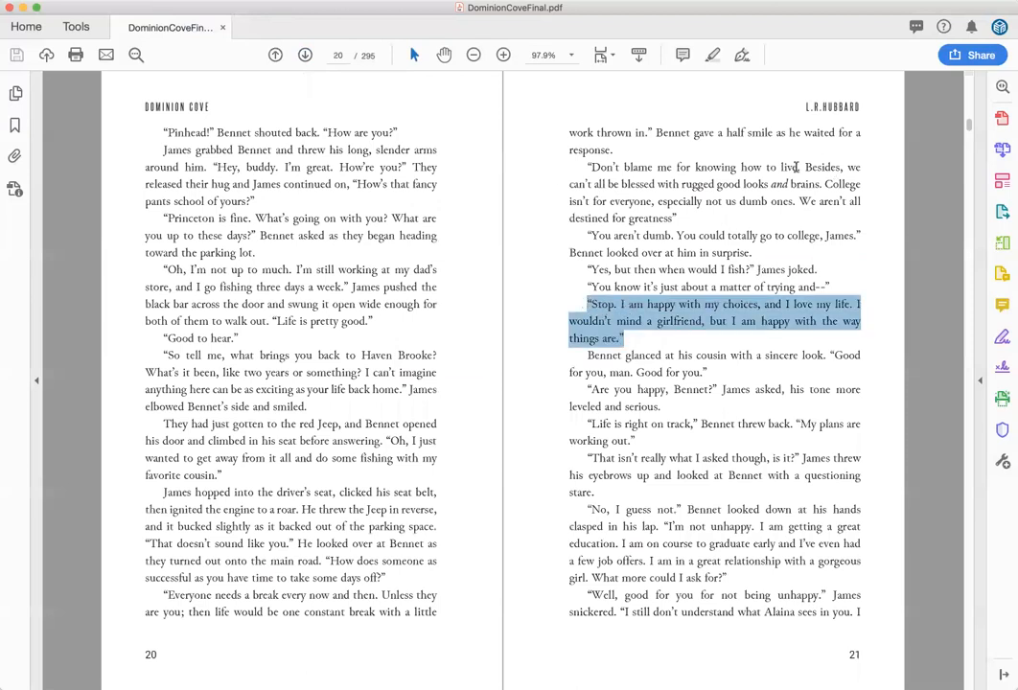
{"action": "mouse_move", "coordinate": [223, 411]}
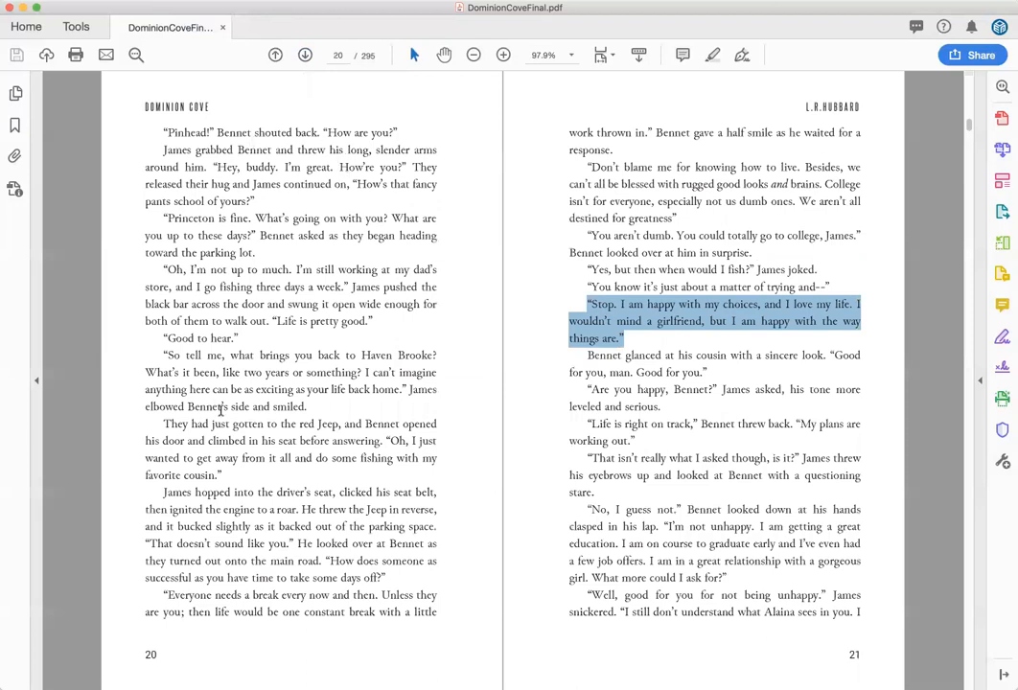
{"action": "mouse_move", "coordinate": [584, 422]}
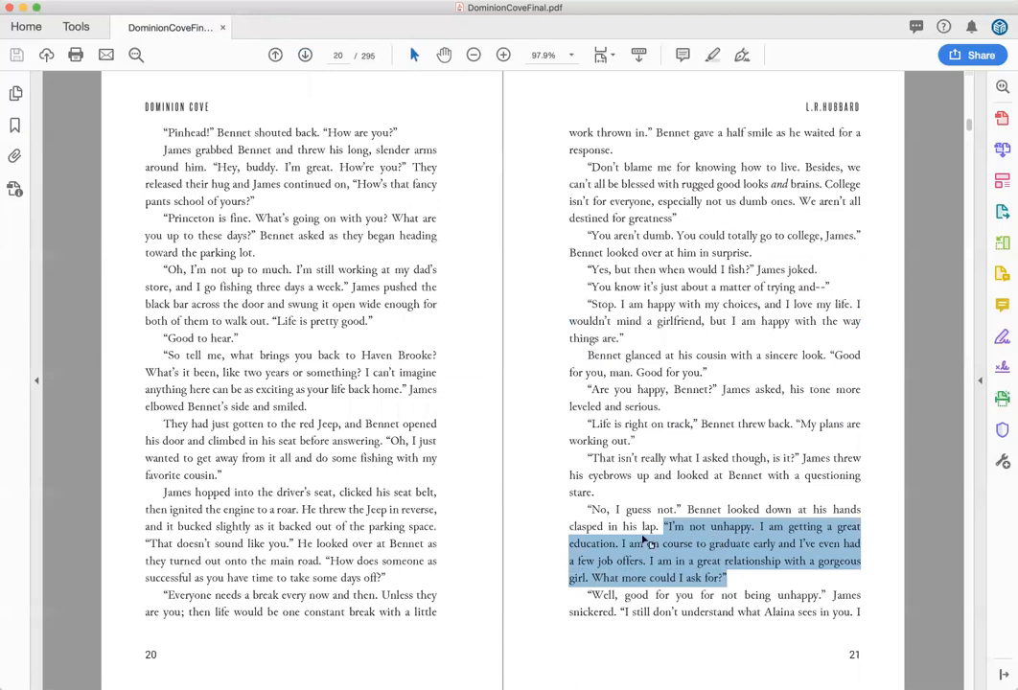
{"action": "mouse_move", "coordinate": [561, 434]}
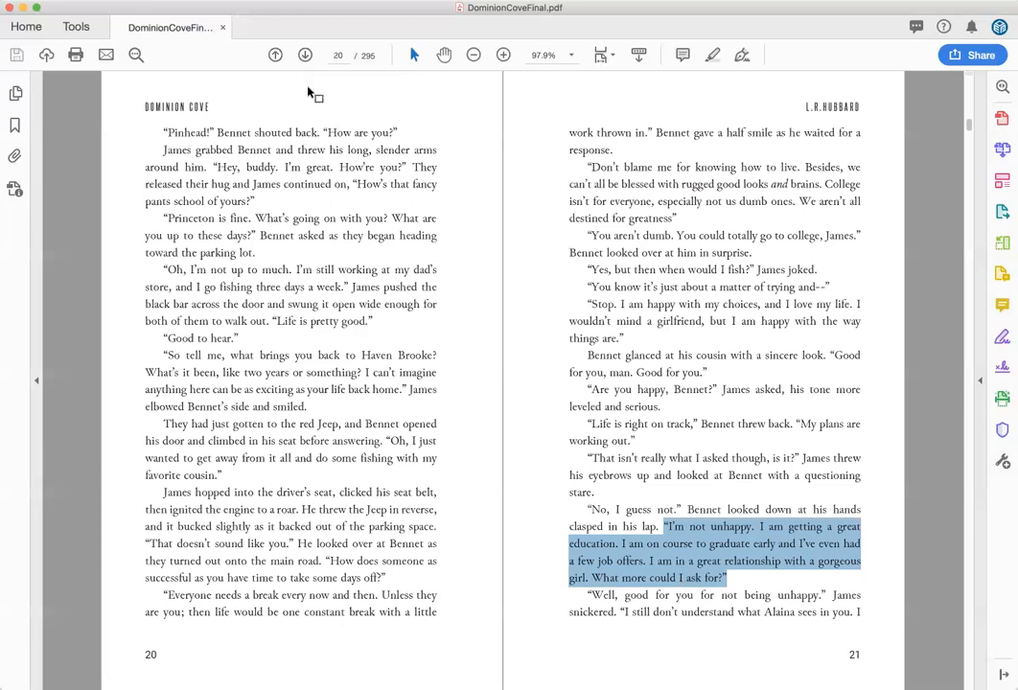
{"action": "left_click", "coordinate": [305, 55]}
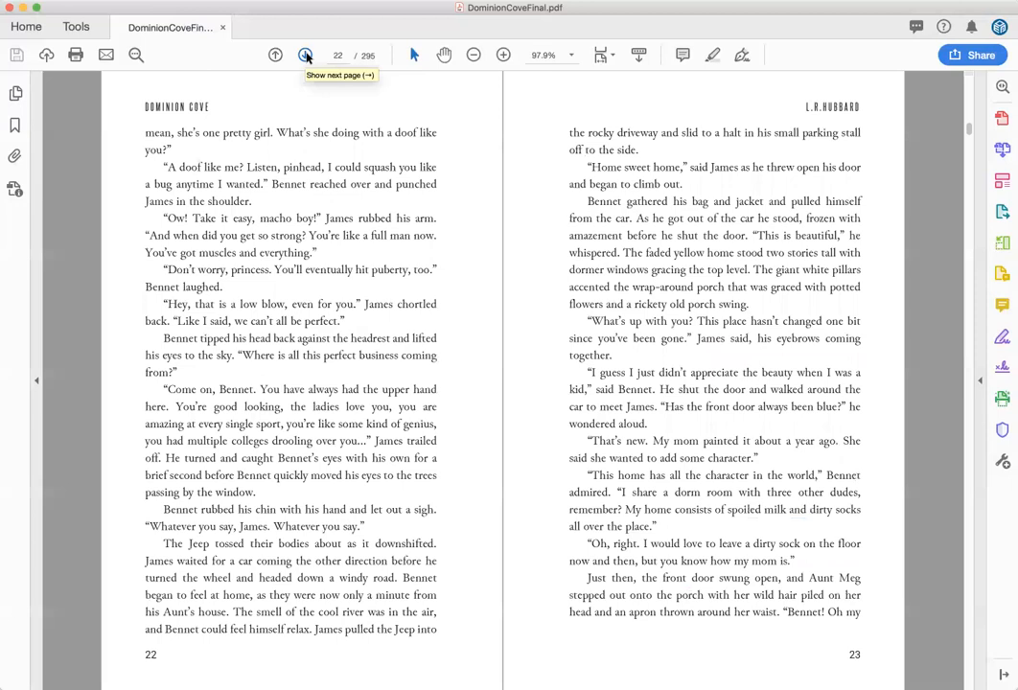
Advance to pages 36–37, where Chapter 3 opens on the right-hand page
{"action": "left_click", "coordinate": [306, 55]}
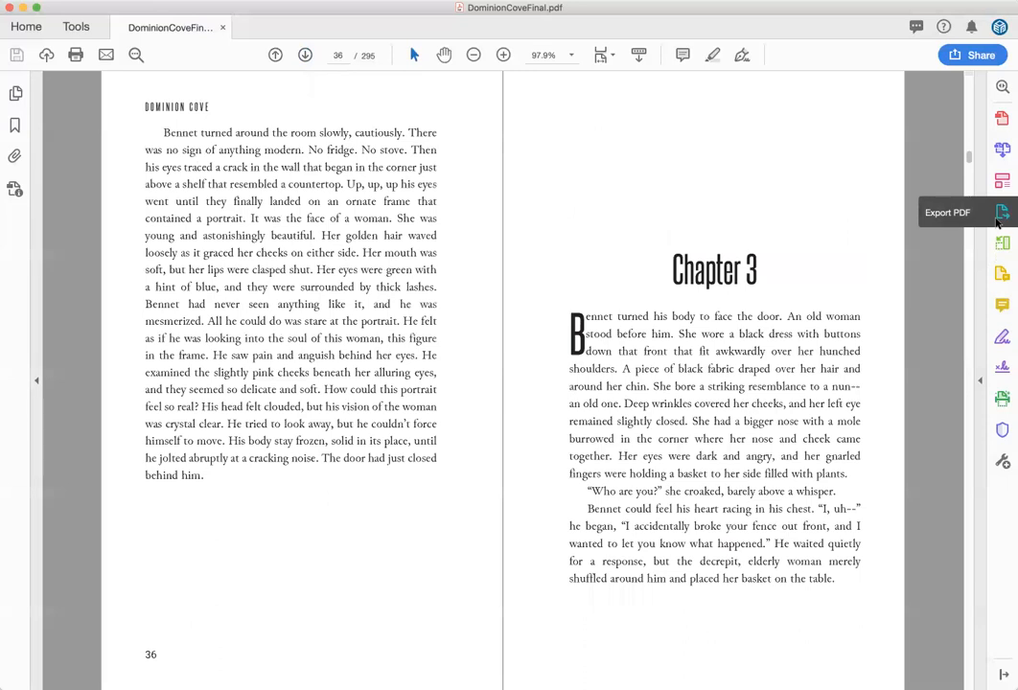
{"action": "mouse_move", "coordinate": [871, 288]}
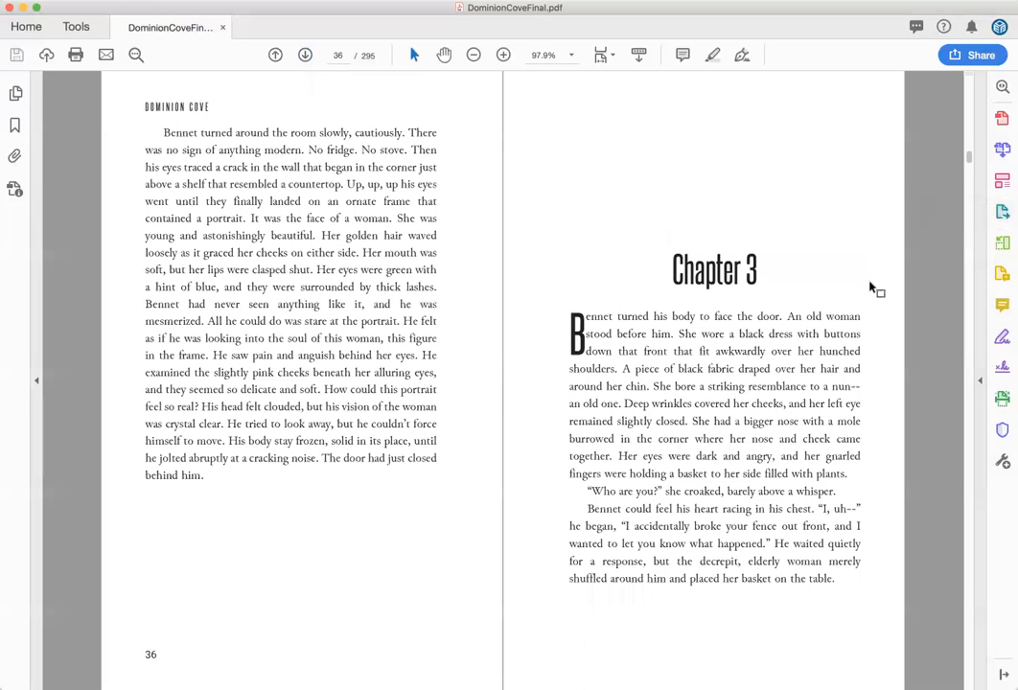
{"action": "mouse_move", "coordinate": [1001, 243]}
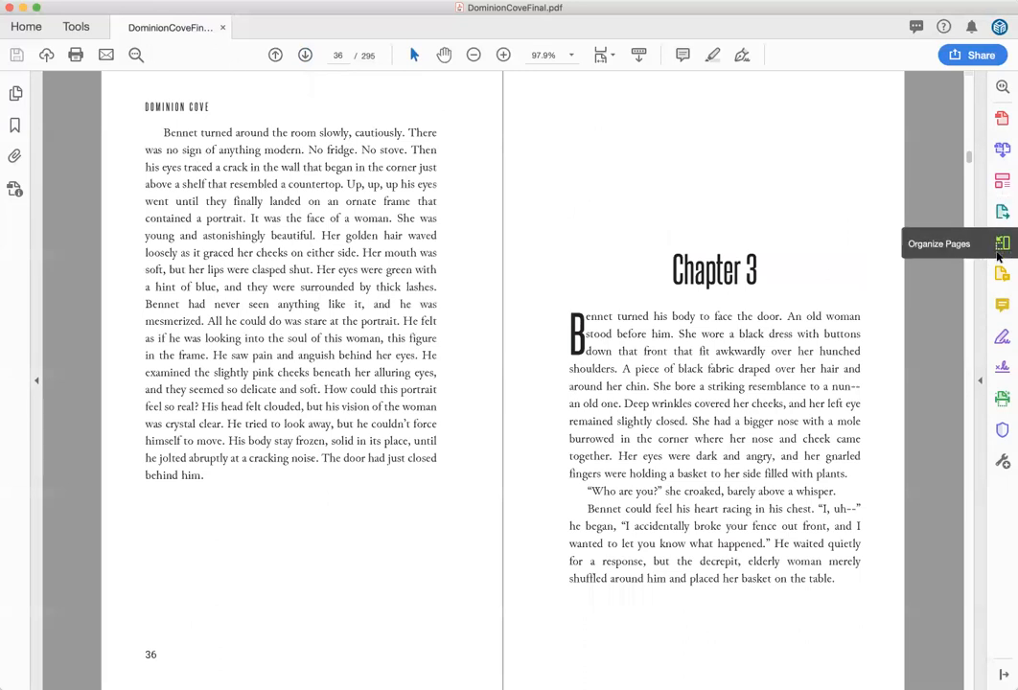
Open Organize Pages, select the Chapter 4 thumbnail, and scroll to pages 71–85 with Chapter 5
{"action": "left_click", "coordinate": [1001, 244]}
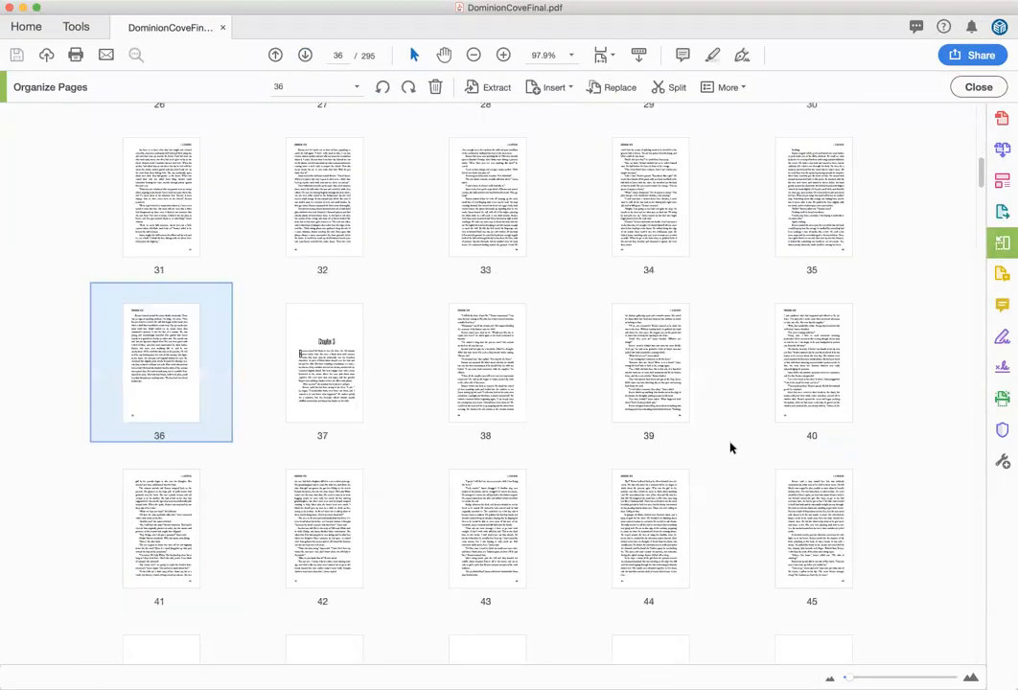
{"action": "scroll", "scroll_direction": "down", "scroll_amount": 3}
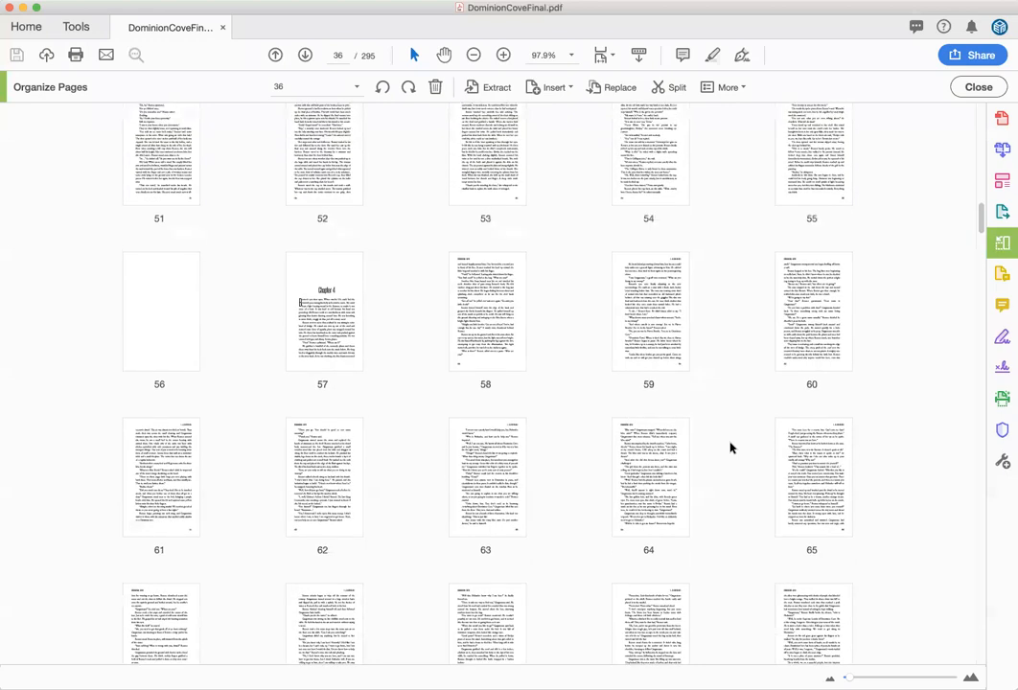
{"action": "left_click", "coordinate": [323, 312]}
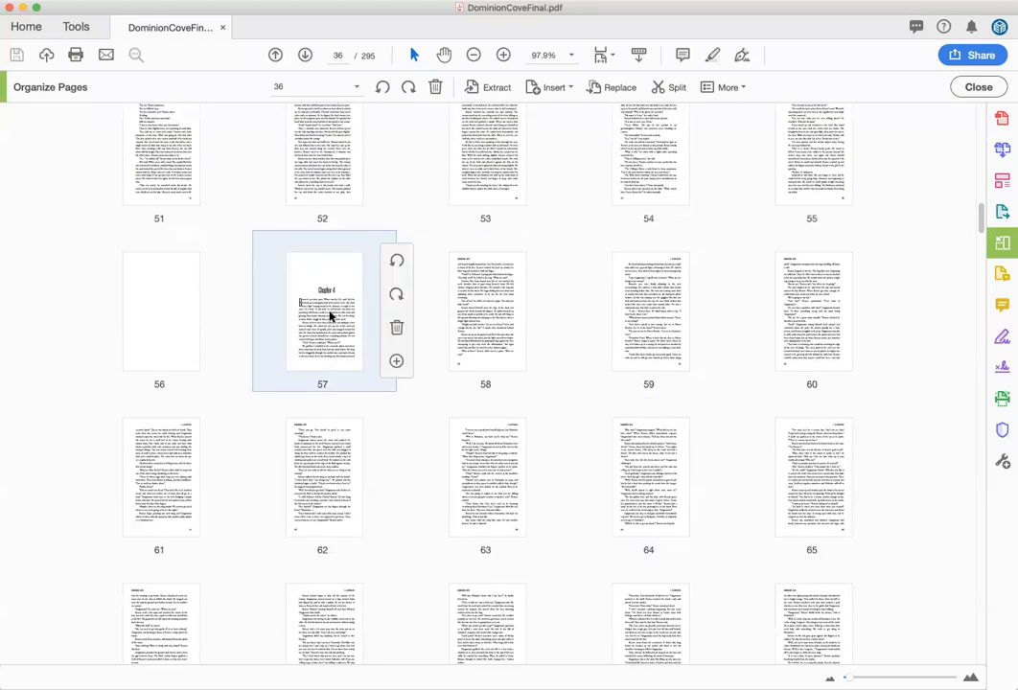
{"action": "mouse_move", "coordinate": [323, 389]}
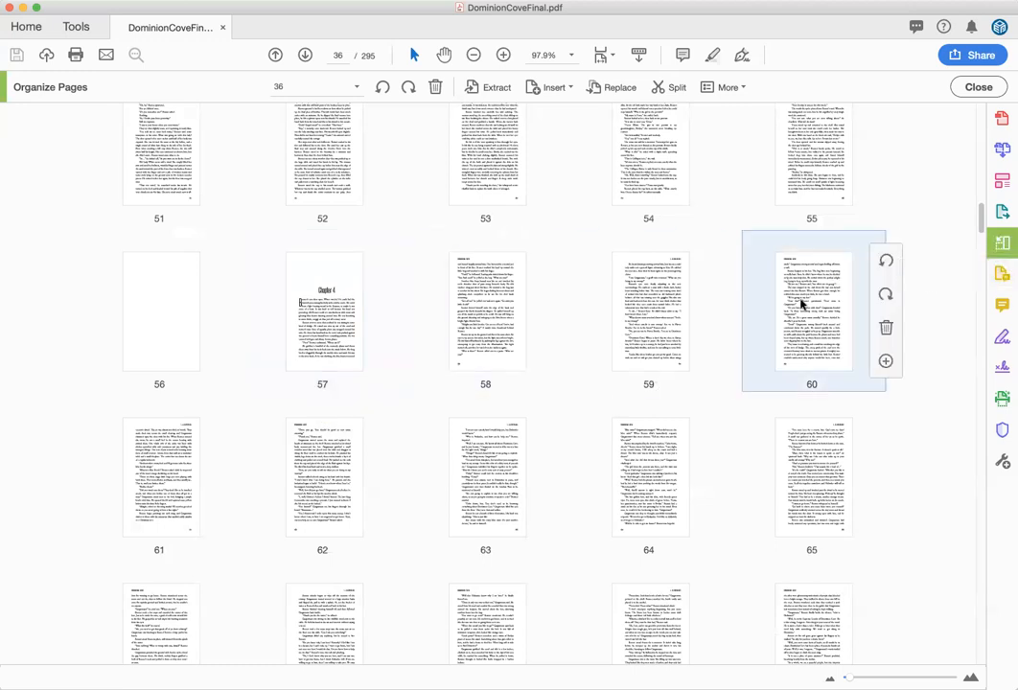
{"action": "scroll", "scroll_direction": "down", "scroll_amount": 3}
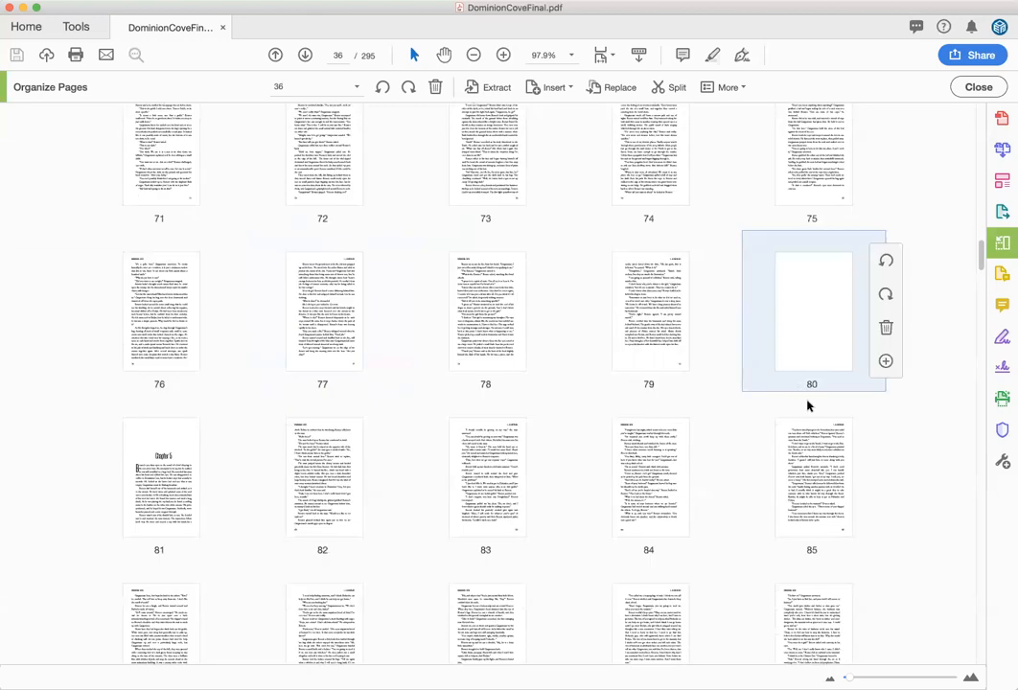
{"action": "mouse_move", "coordinate": [808, 390]}
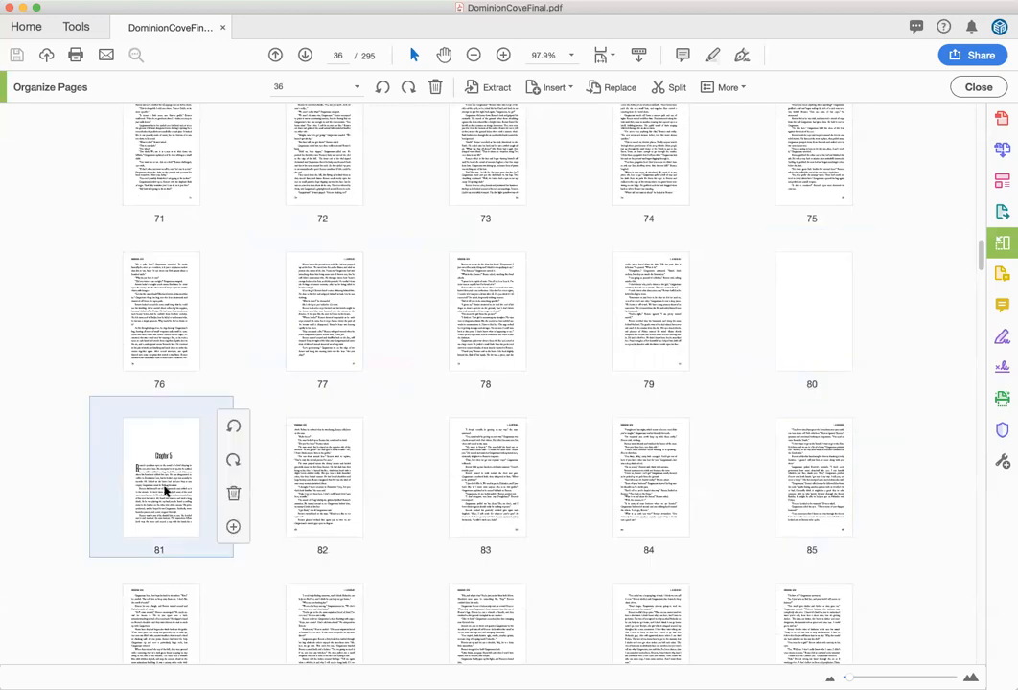
{"action": "mouse_move", "coordinate": [584, 429]}
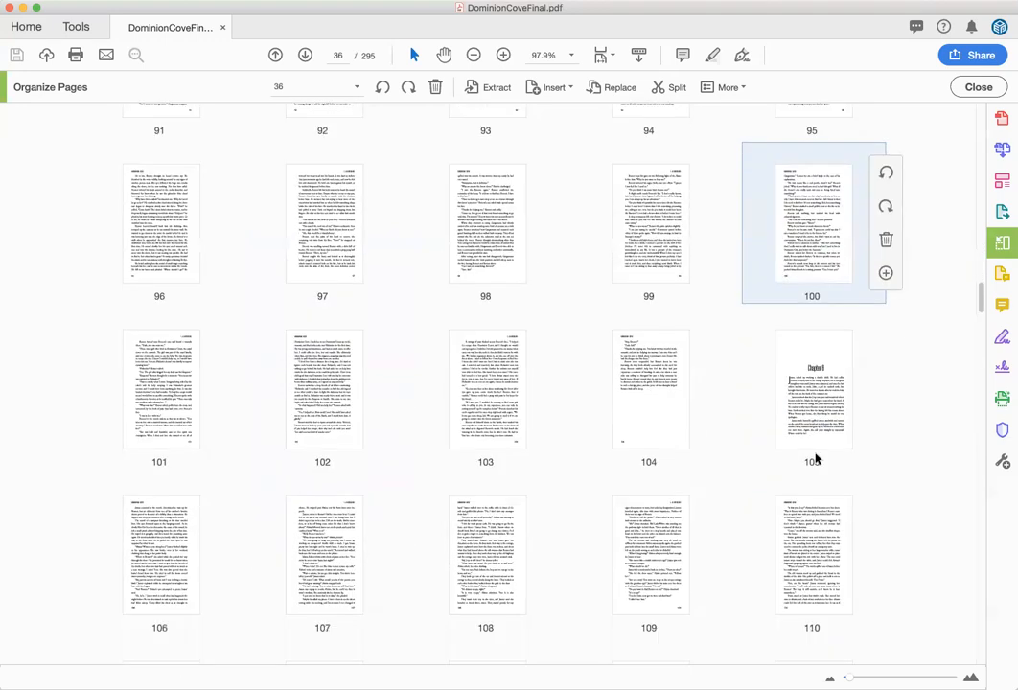
Scroll thumbnails to pages 181–195, past chapter openings on 105, 115, 127, 141, 149, 187
{"action": "scroll", "scroll_direction": "down", "scroll_amount": 3}
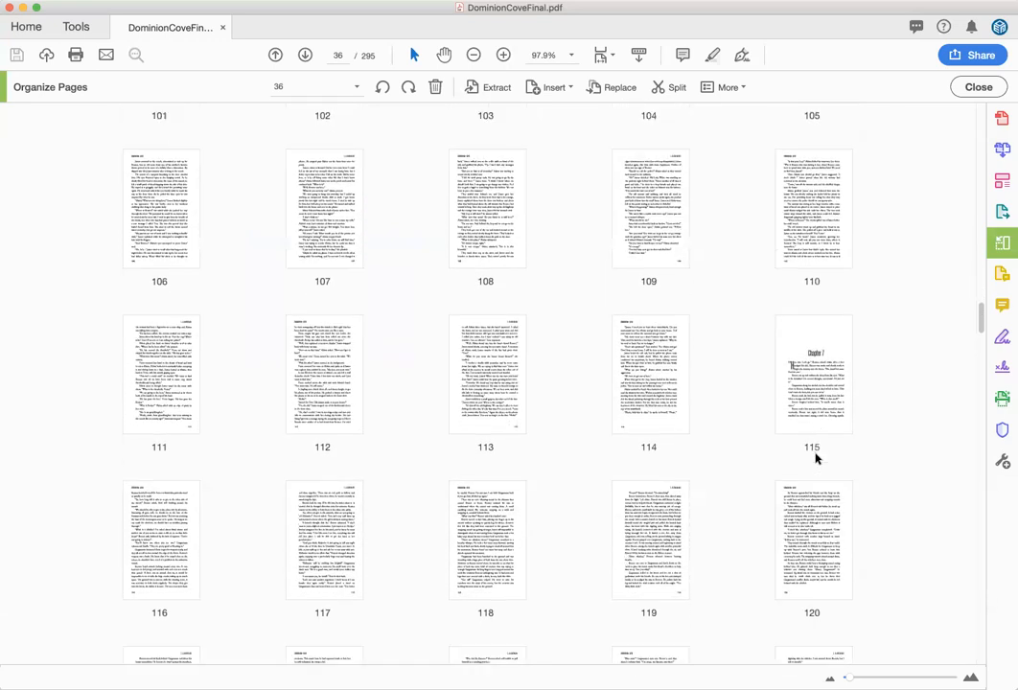
{"action": "scroll", "scroll_direction": "down", "scroll_amount": 3}
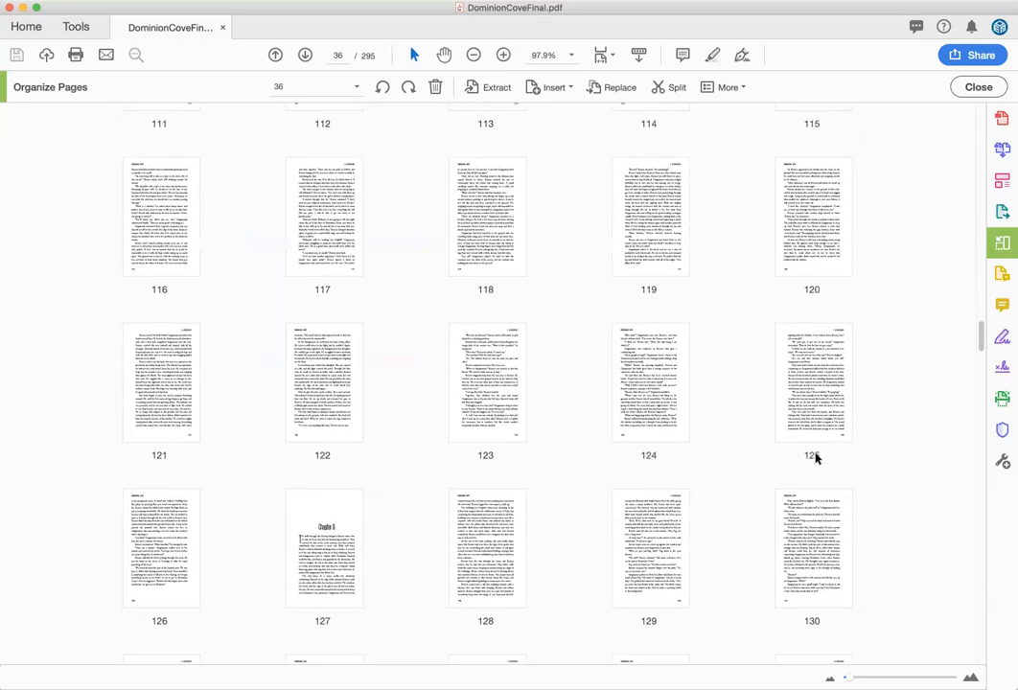
{"action": "scroll", "scroll_direction": "down", "scroll_amount": 3}
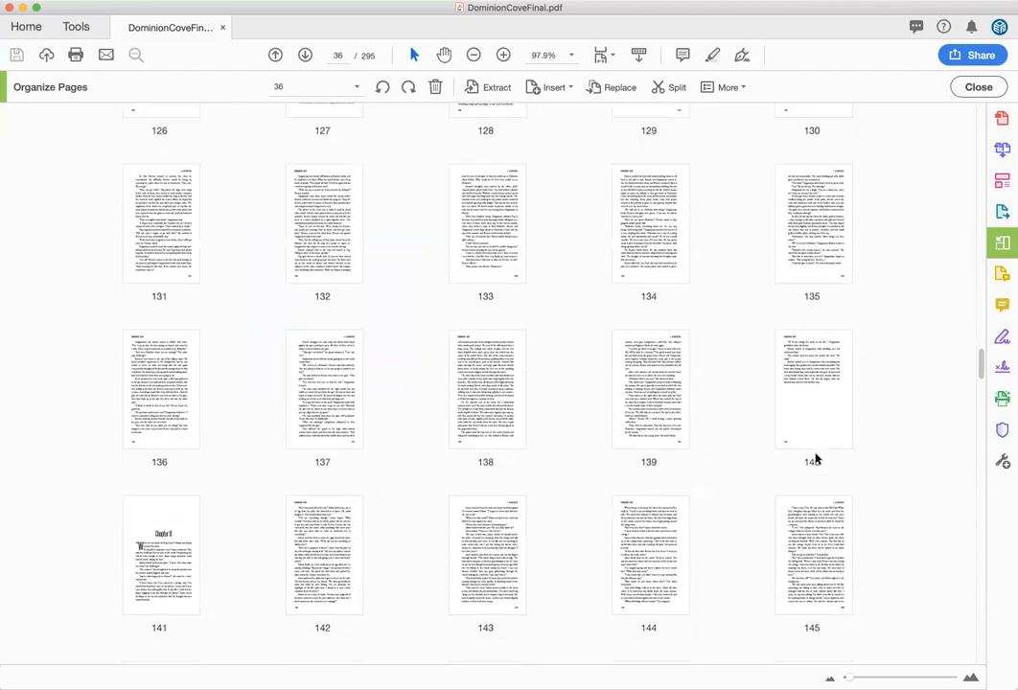
{"action": "scroll", "scroll_direction": "down", "scroll_amount": 3}
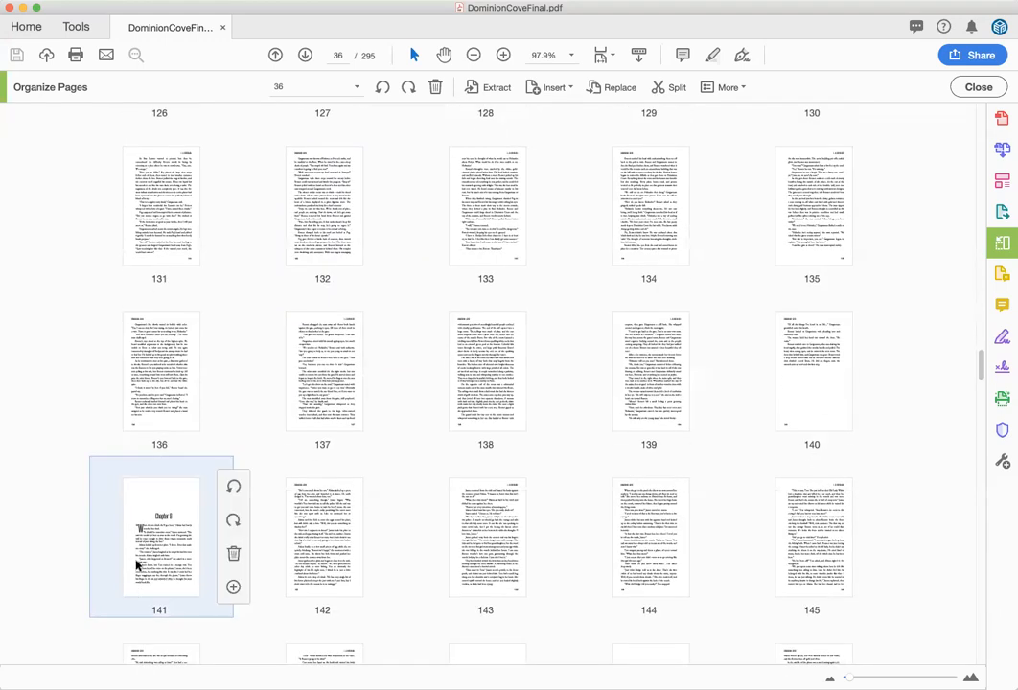
{"action": "scroll", "scroll_direction": "down", "scroll_amount": 3}
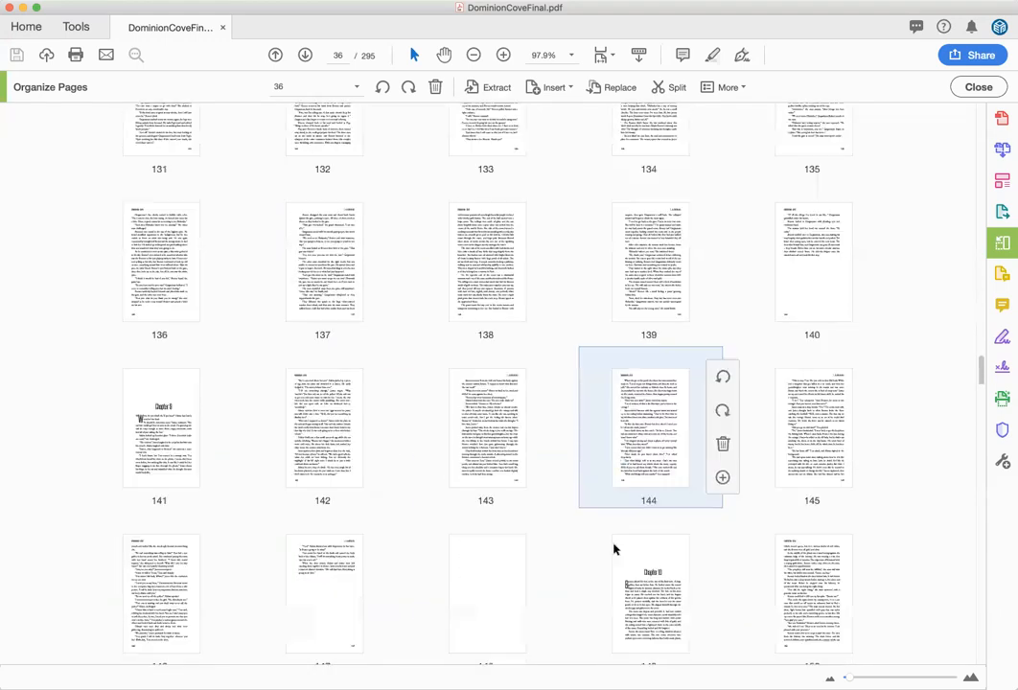
{"action": "scroll", "scroll_direction": "down", "scroll_amount": 3}
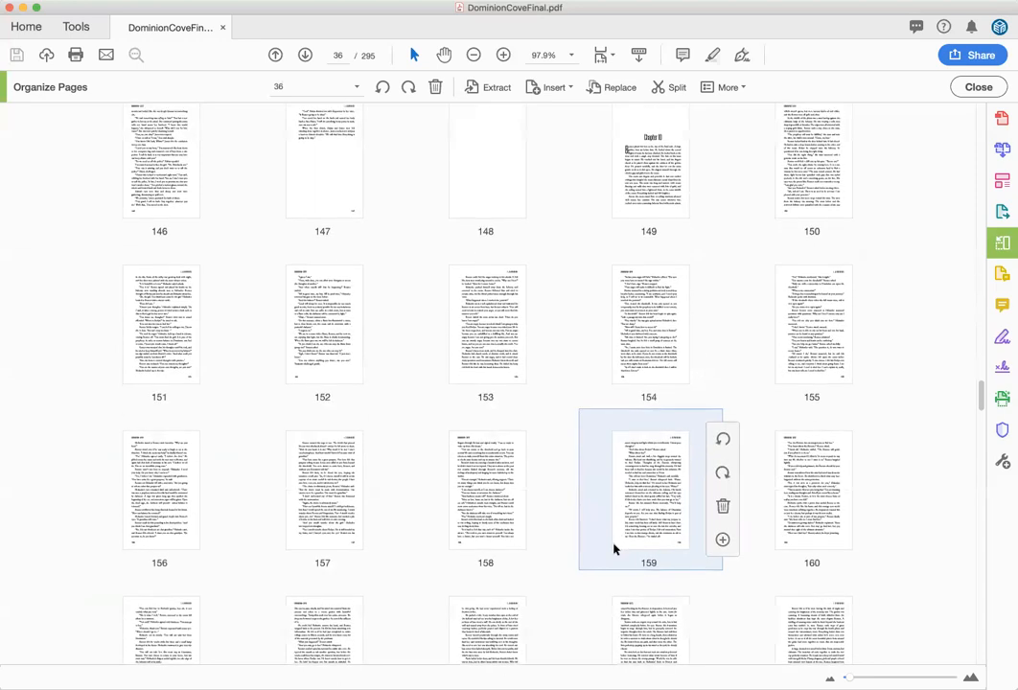
{"action": "scroll", "scroll_direction": "down", "scroll_amount": 3}
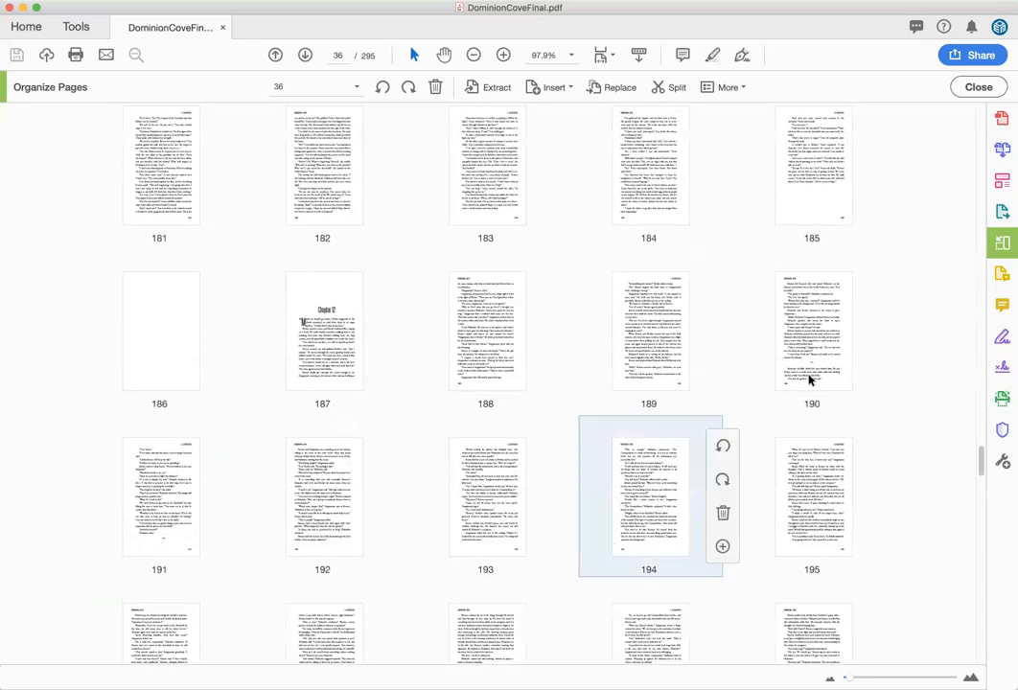
Close Organize Pages, enter page 150, and page forward to the 194–195 spread
{"action": "left_click", "coordinate": [978, 86]}
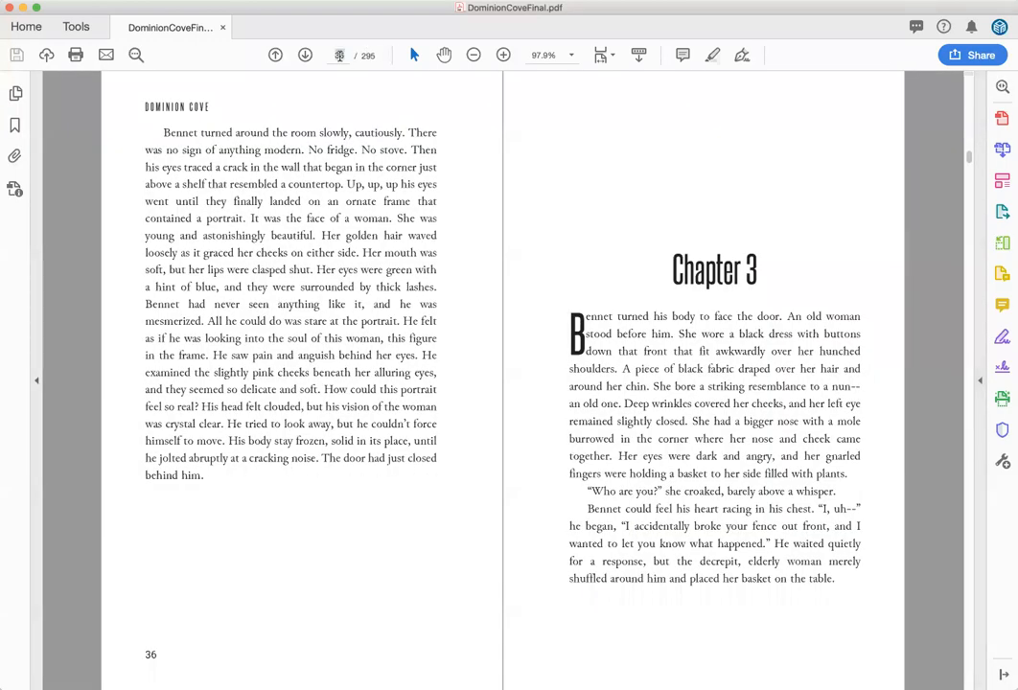
{"action": "type", "text": "150"}
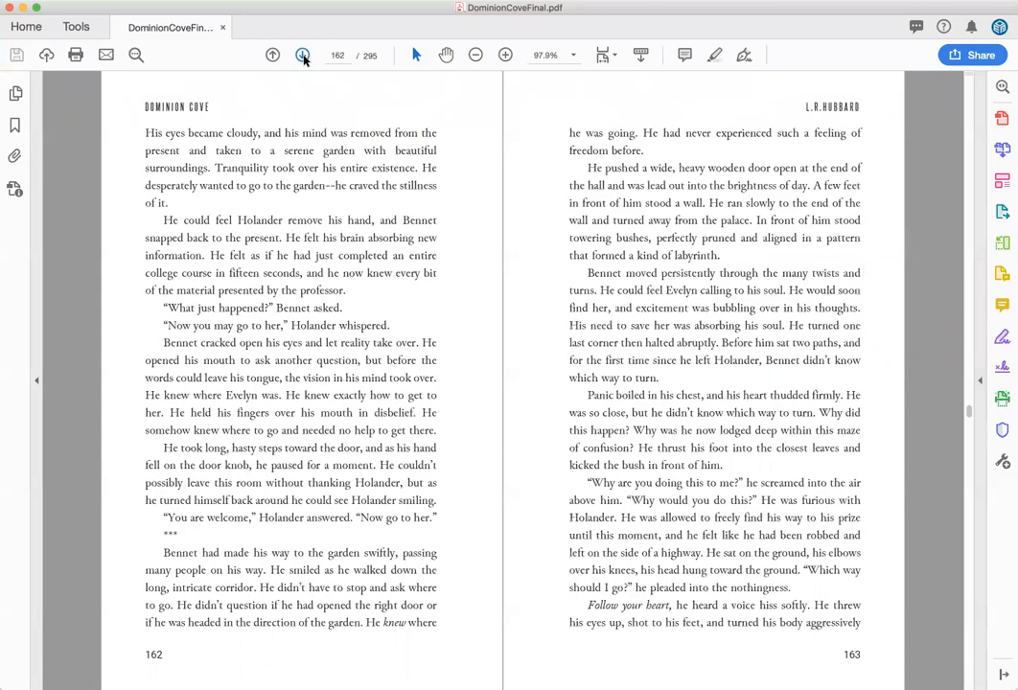
{"action": "left_click", "coordinate": [302, 55]}
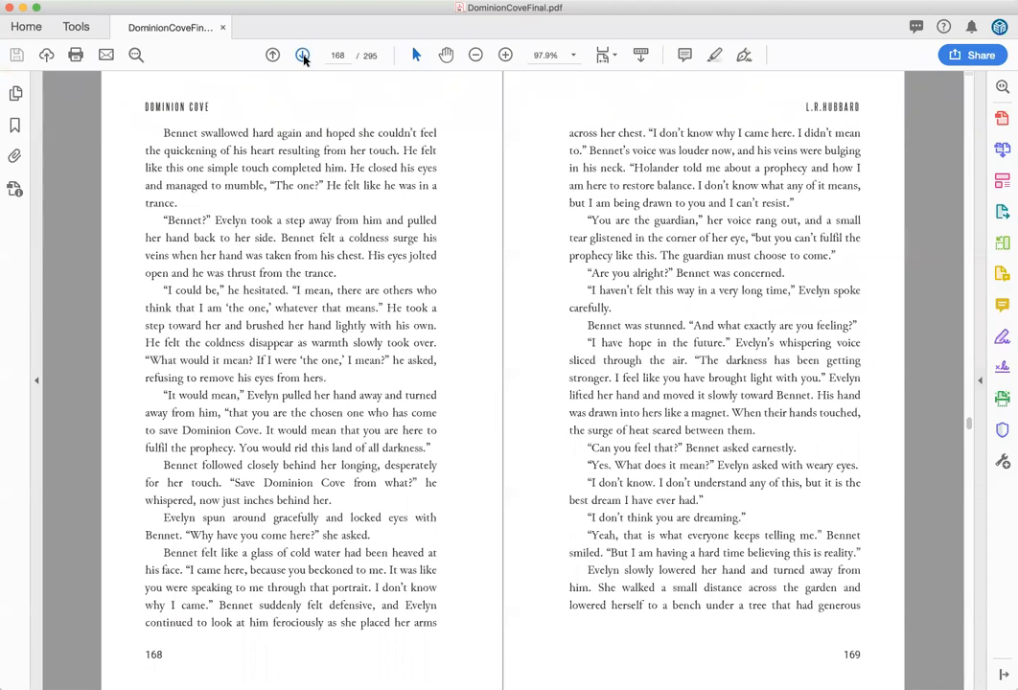
{"action": "left_click", "coordinate": [302, 55]}
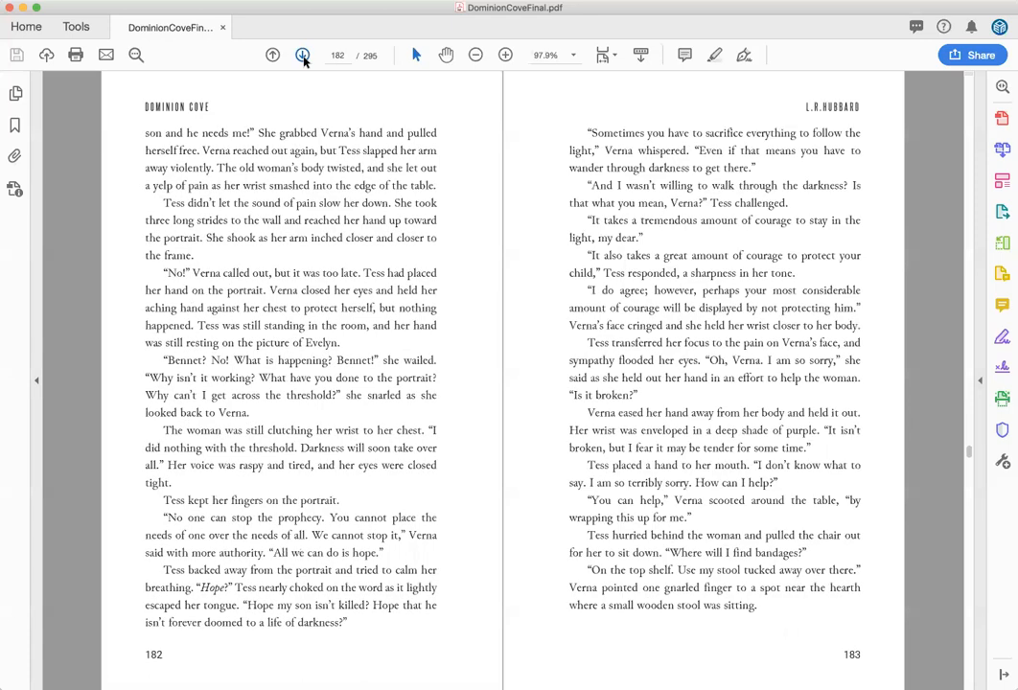
{"action": "left_click", "coordinate": [303, 55]}
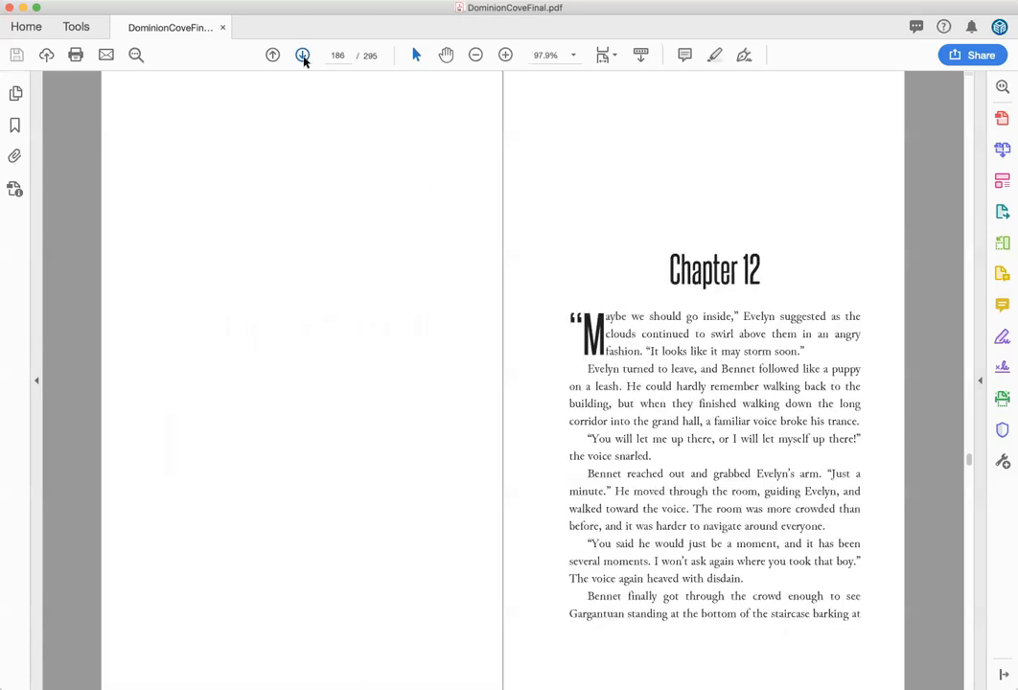
{"action": "left_click", "coordinate": [302, 55]}
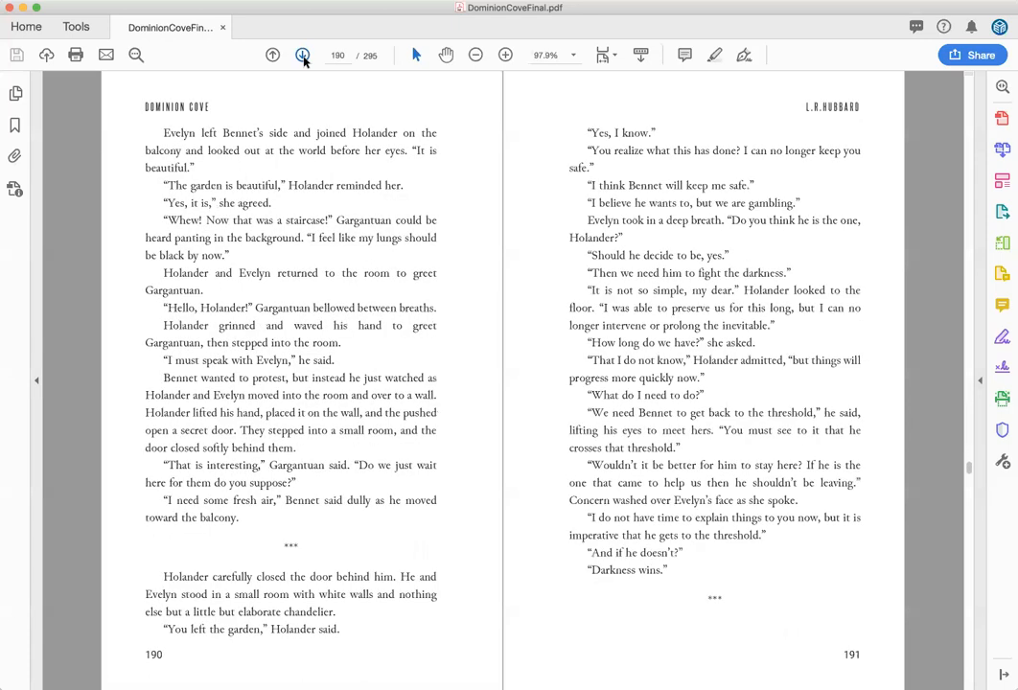
{"action": "left_click", "coordinate": [302, 55]}
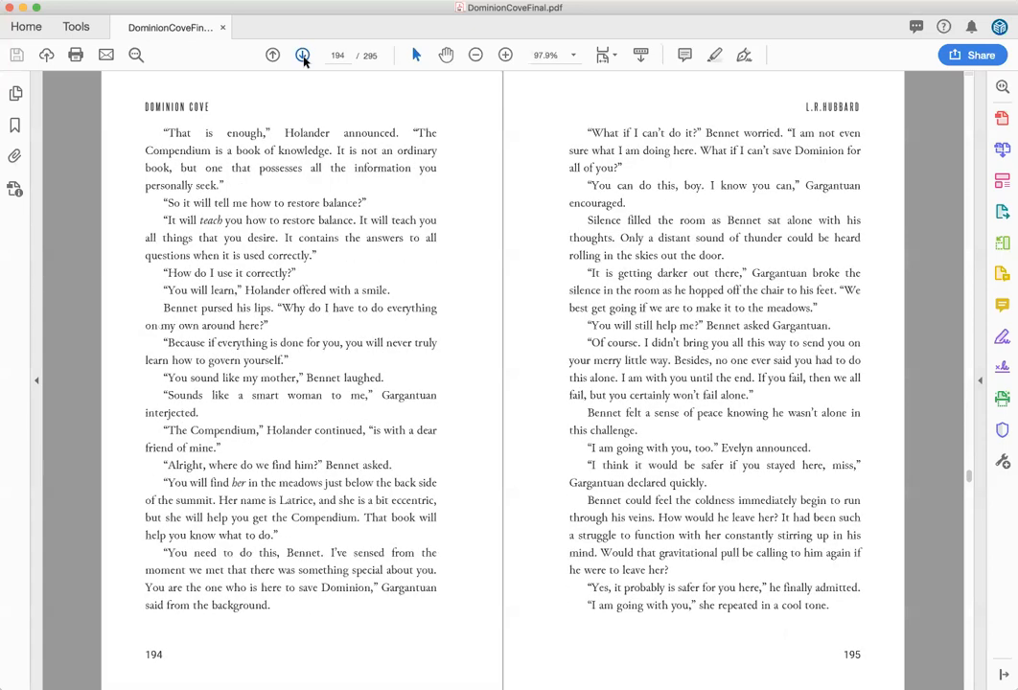